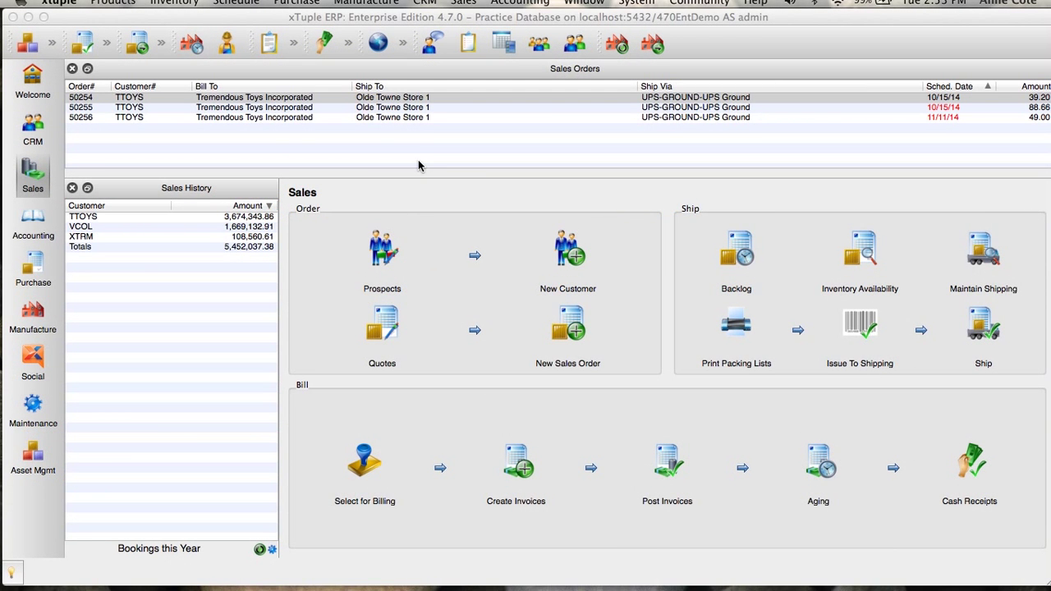
mouse_move(402, 99)
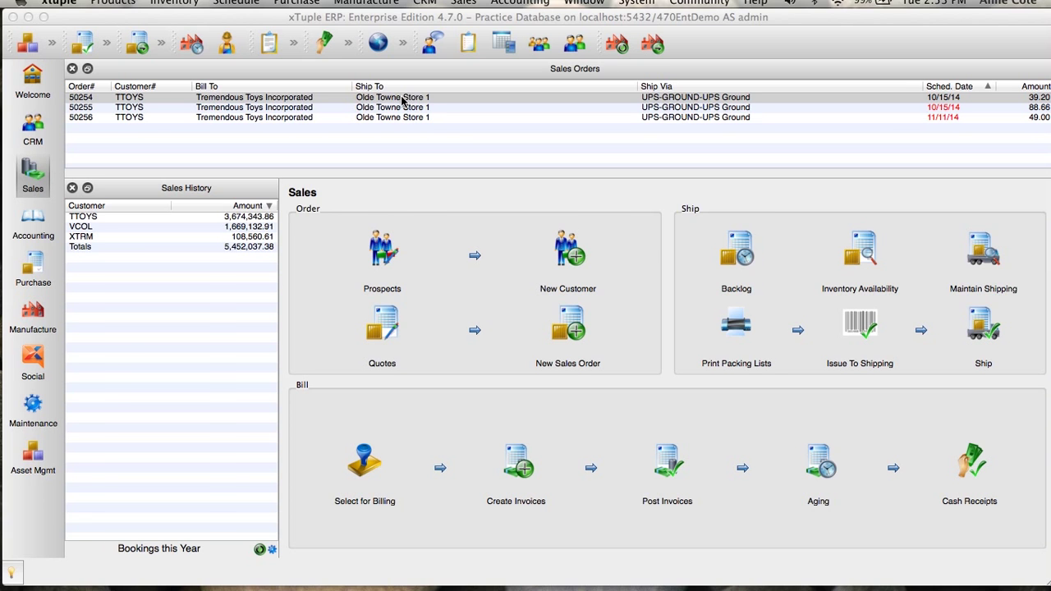
Open sales order 50254 for Tremendous Toys Incorporated from the Sales Orders list
left_click(567, 326)
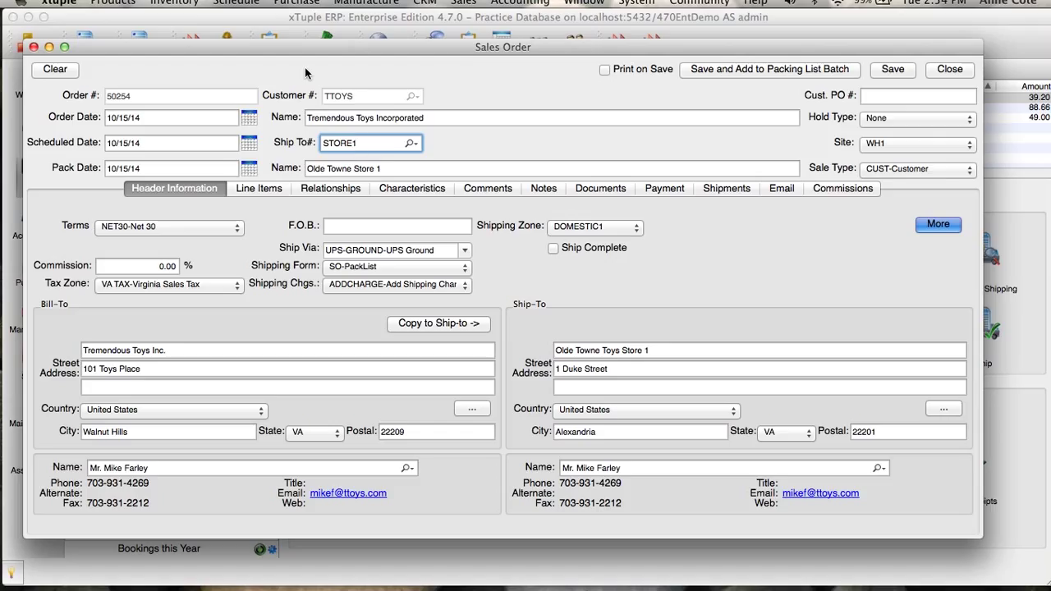
mouse_move(353, 88)
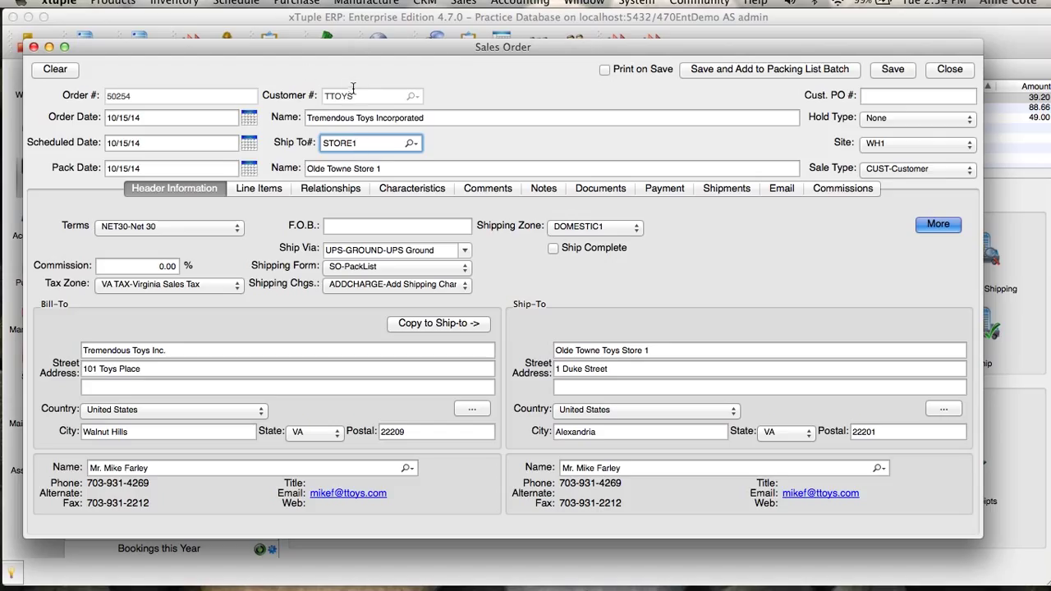
mouse_move(313, 67)
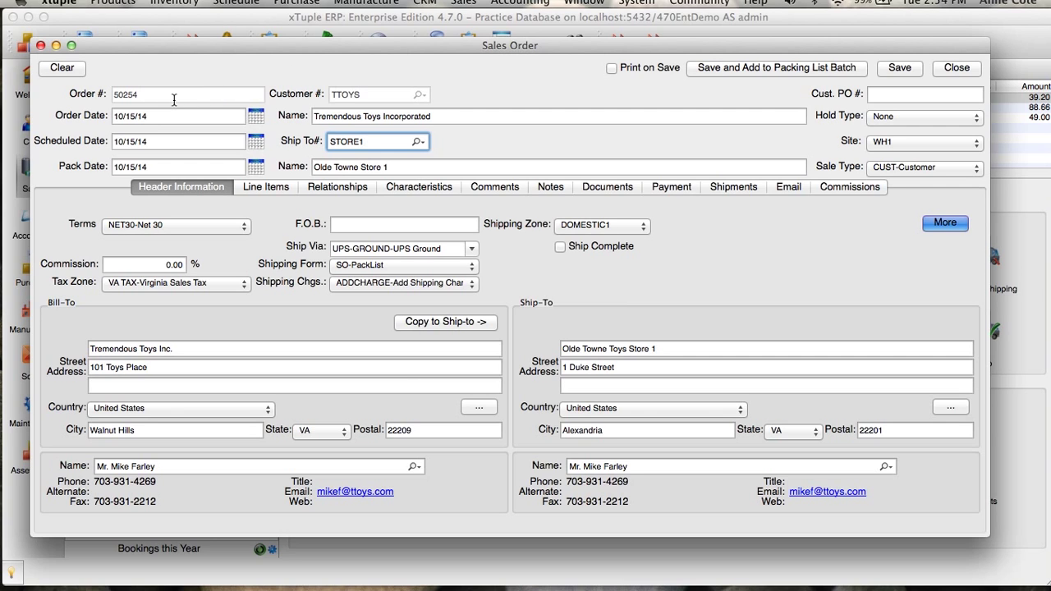
mouse_move(270, 51)
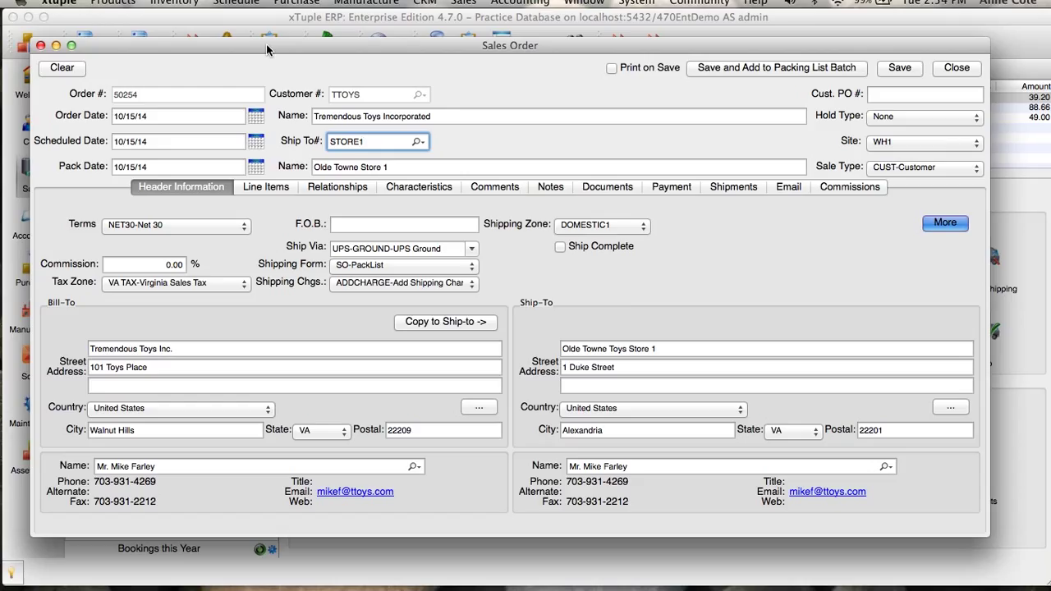
mouse_move(258, 119)
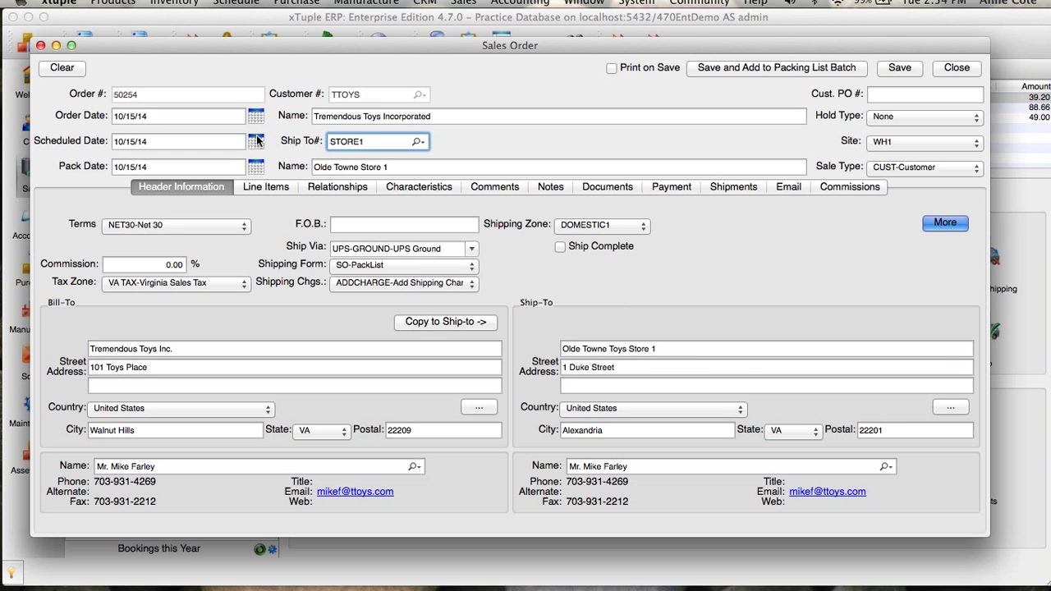
mouse_move(258, 170)
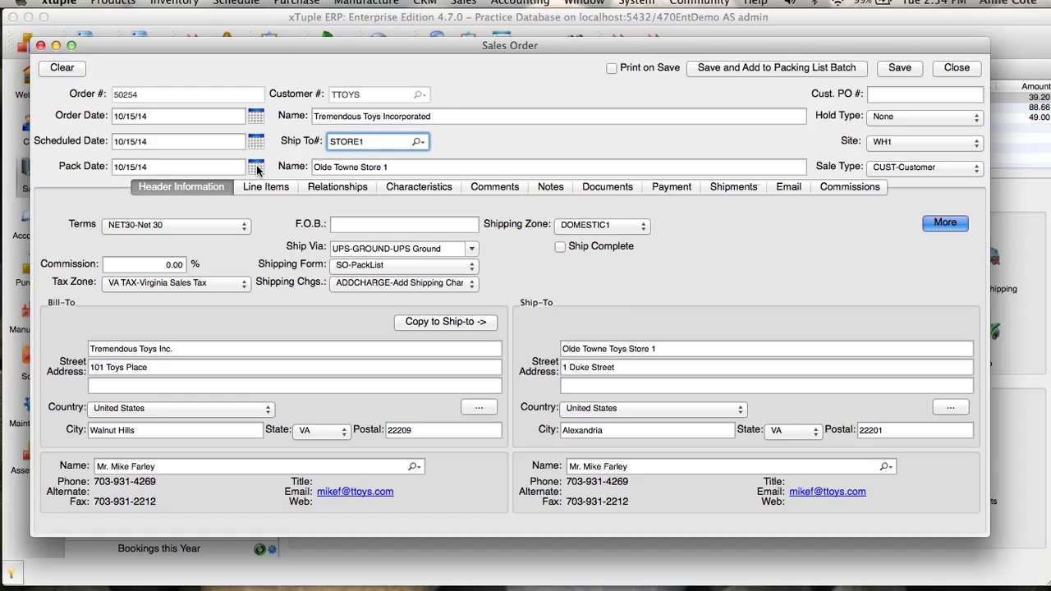
mouse_move(421, 94)
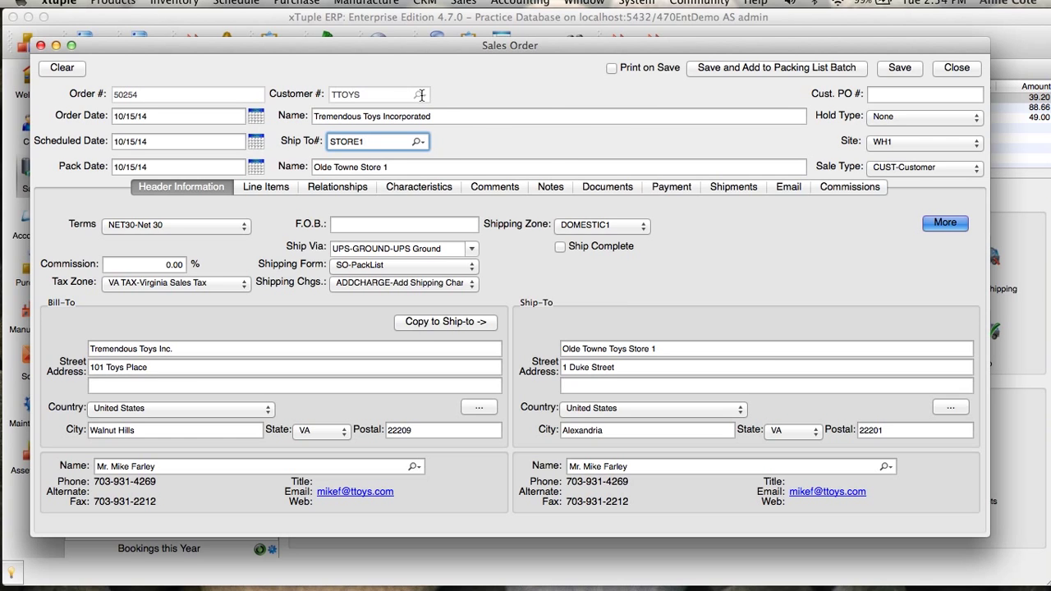
left_click(421, 94)
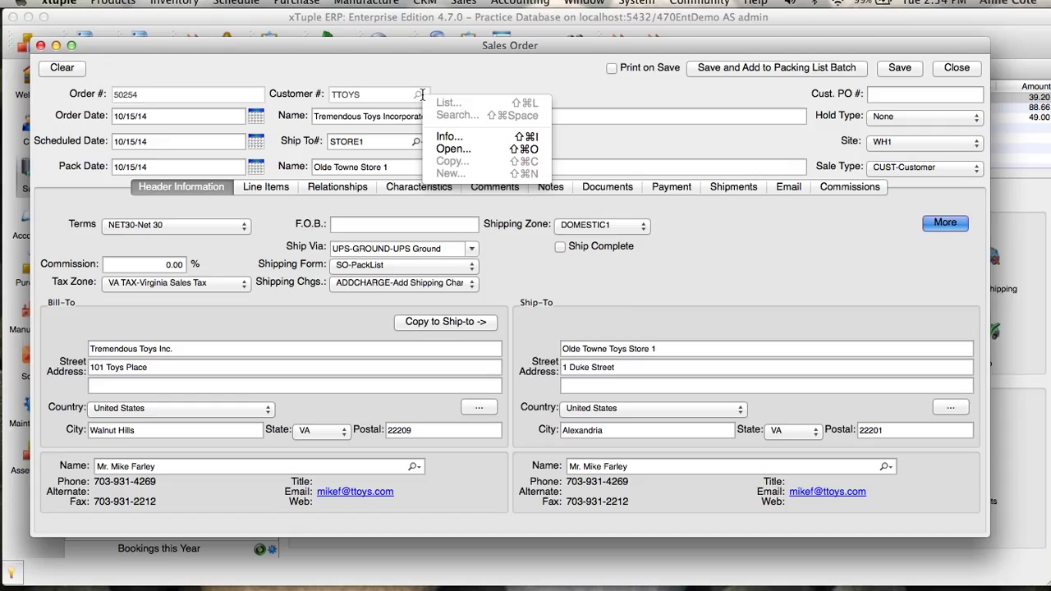
mouse_move(480, 83)
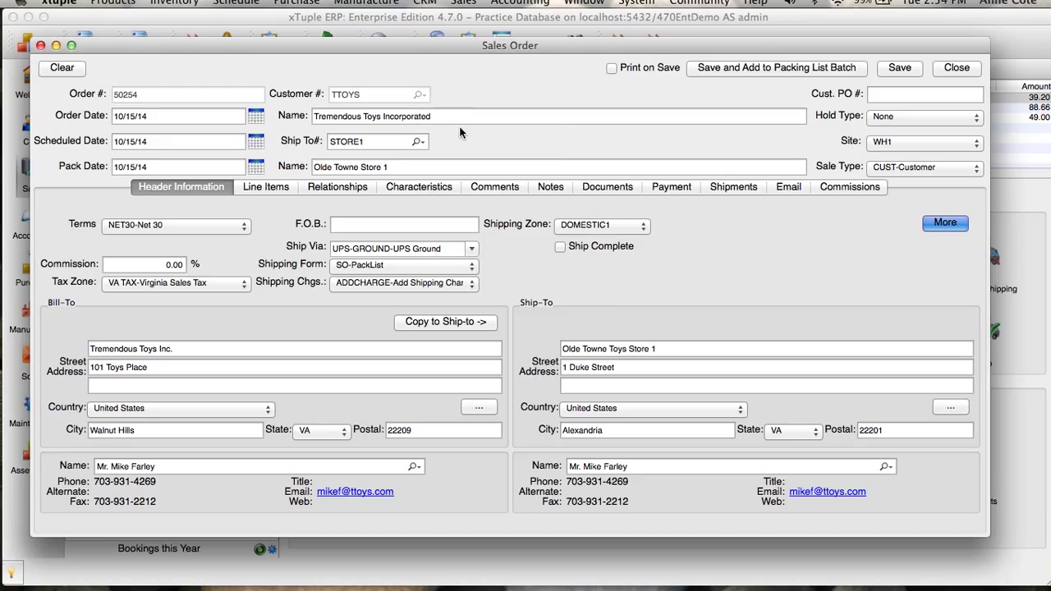
mouse_move(442, 145)
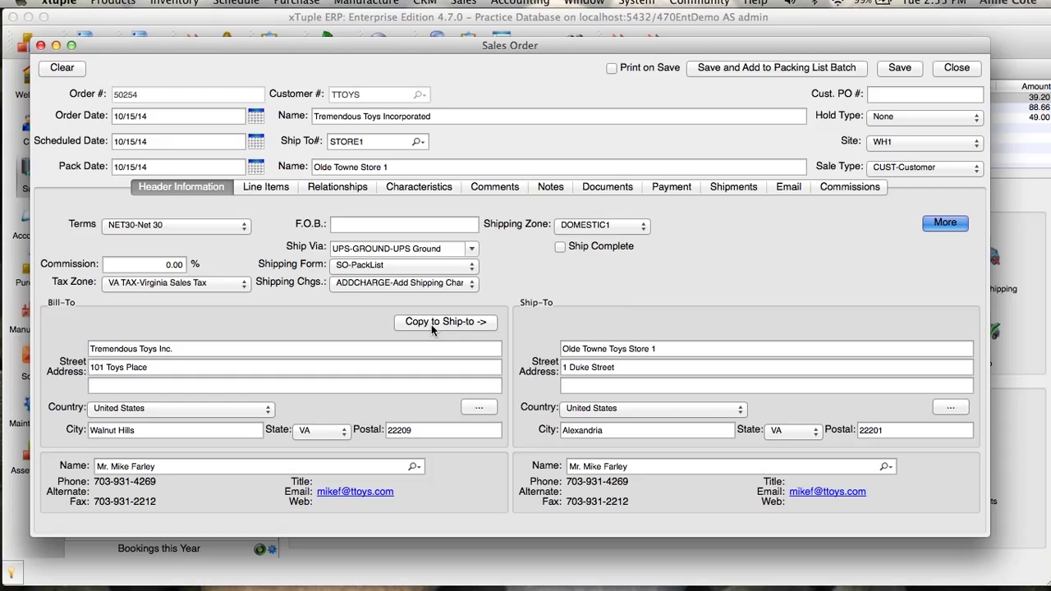
mouse_move(430, 329)
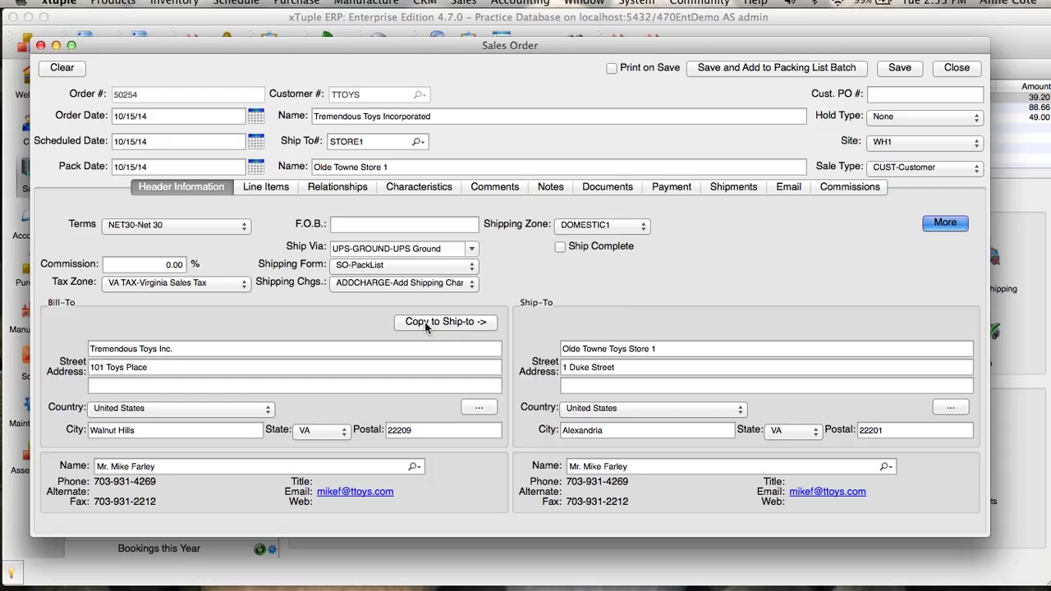
mouse_move(596, 319)
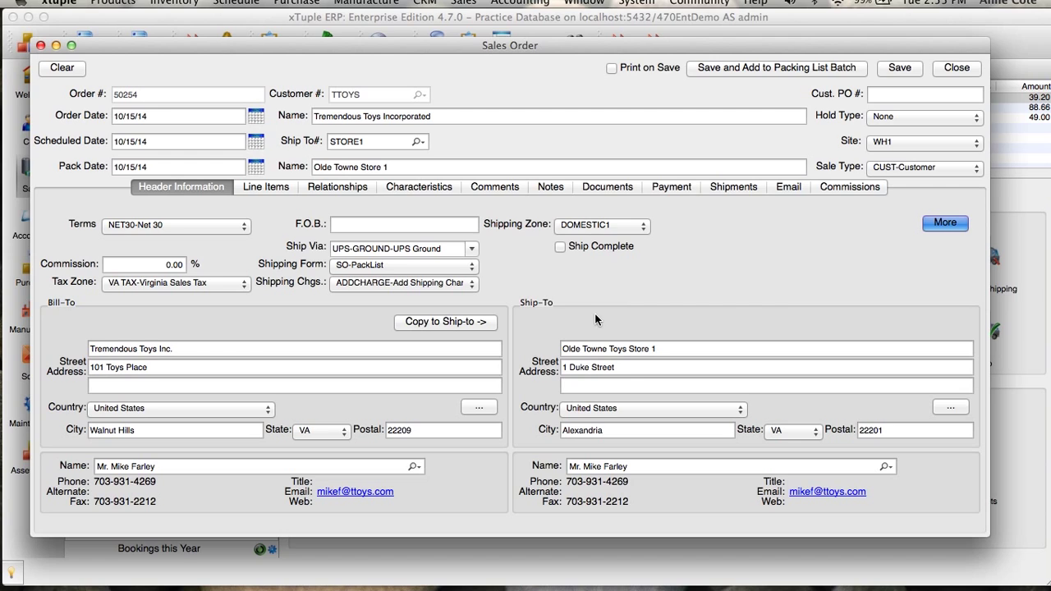
mouse_move(592, 389)
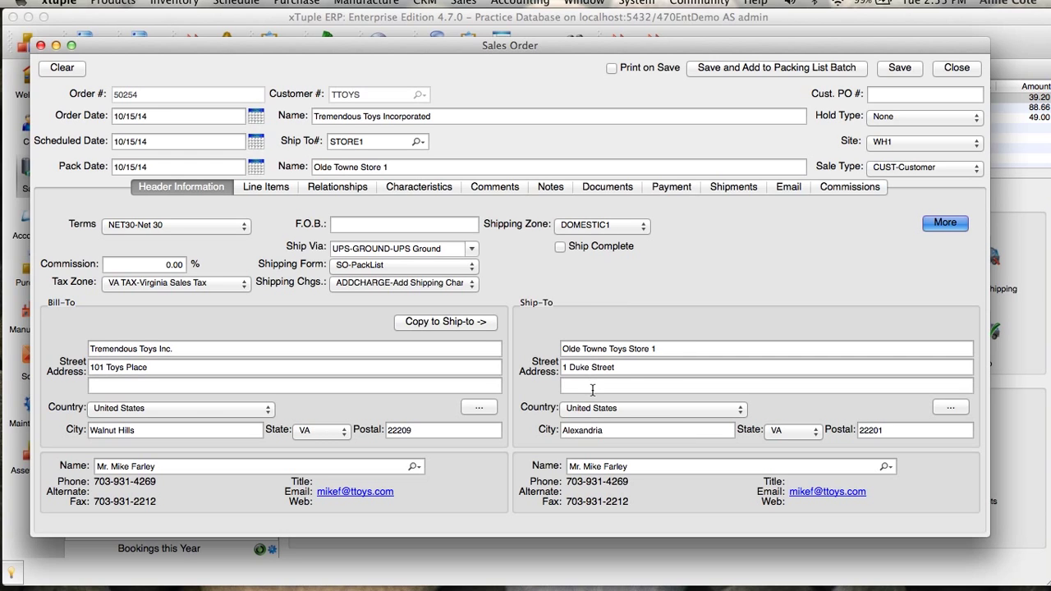
mouse_move(619, 454)
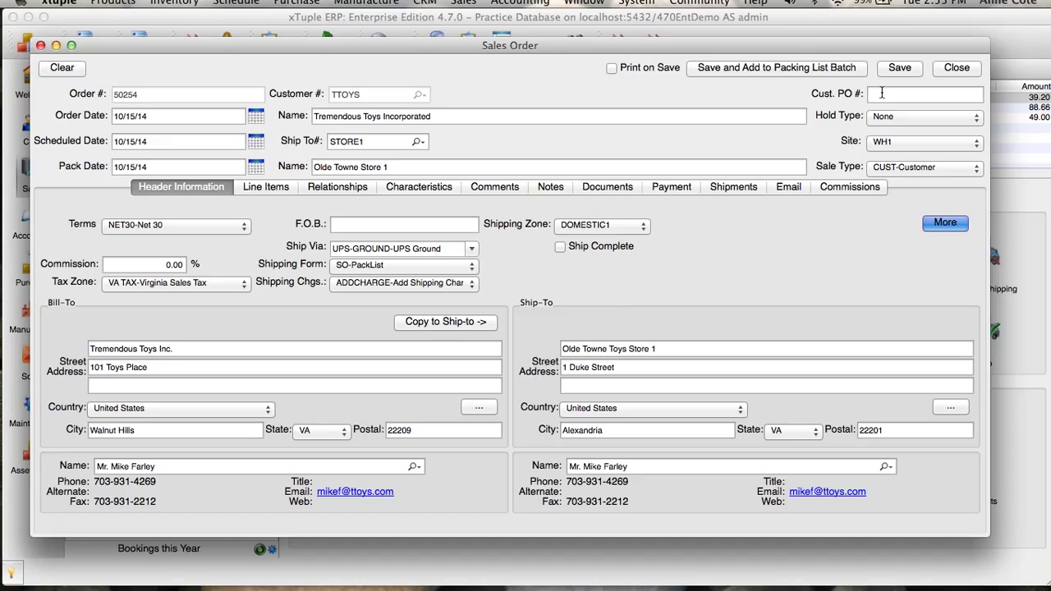
left_click(923, 116)
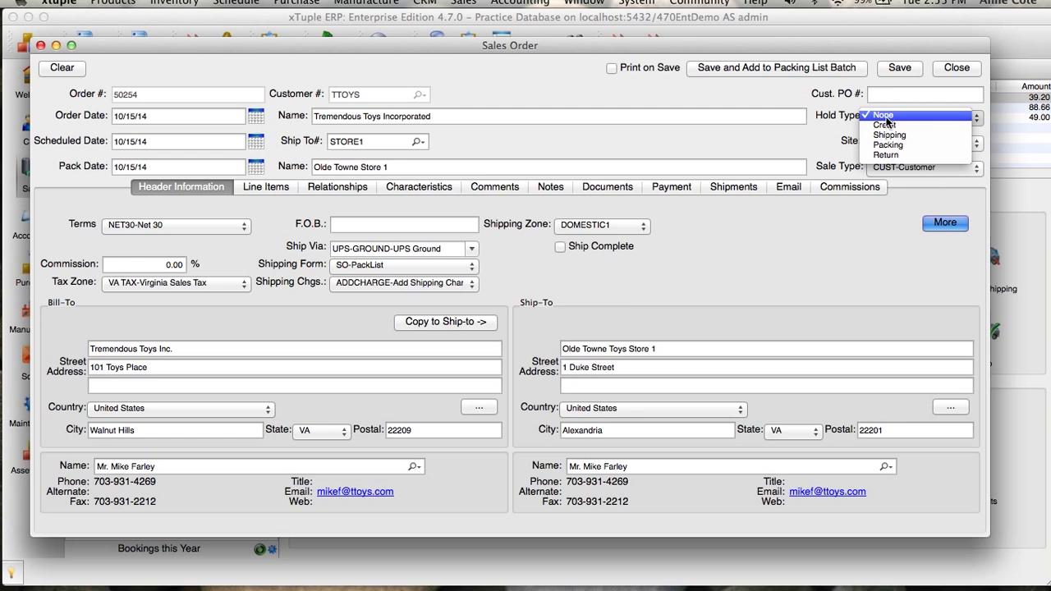
left_click(882, 115)
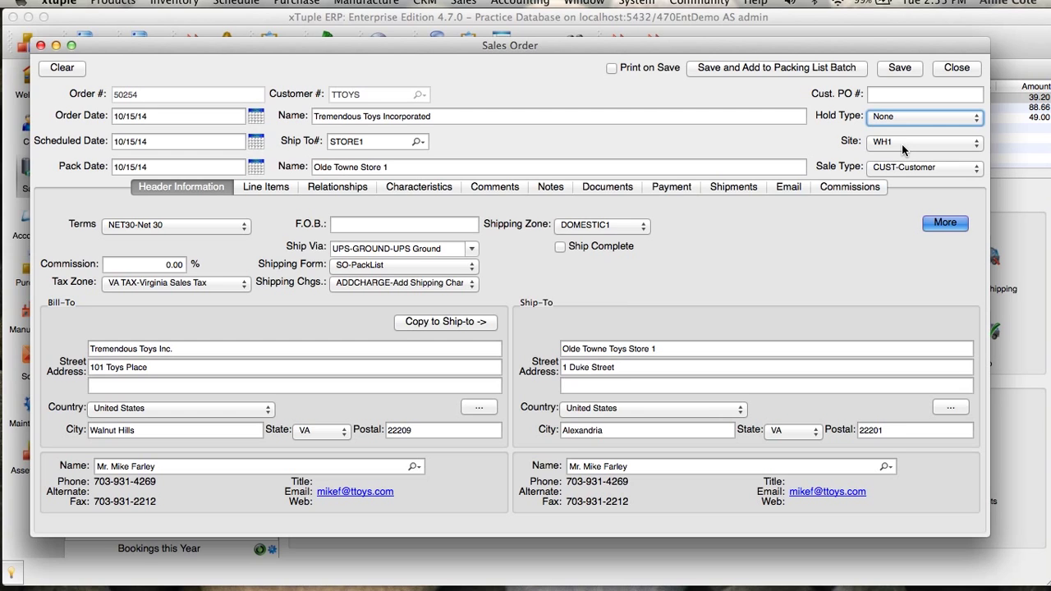
mouse_move(907, 173)
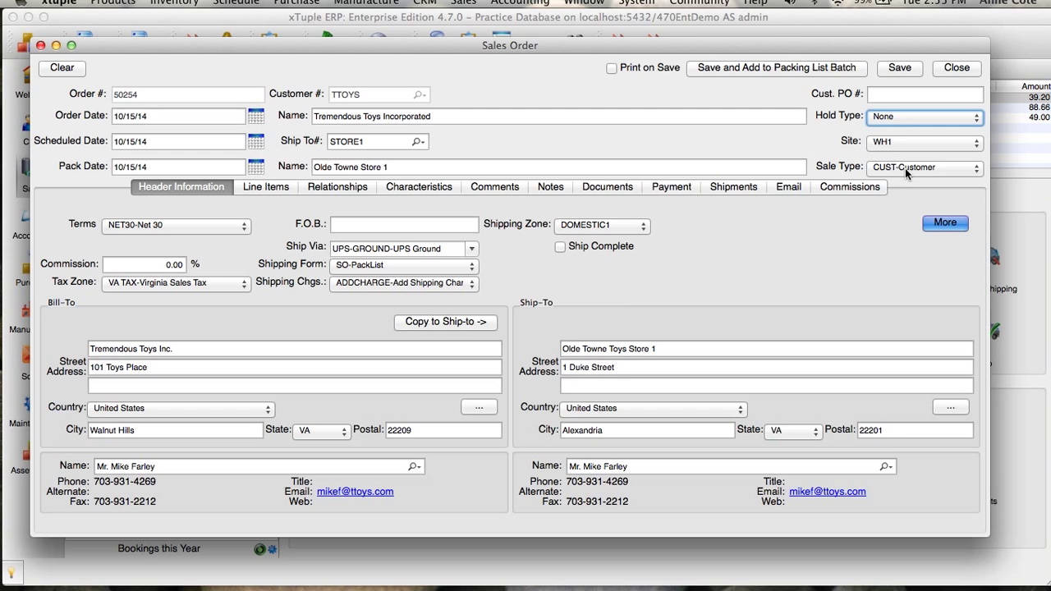
left_click(924, 166)
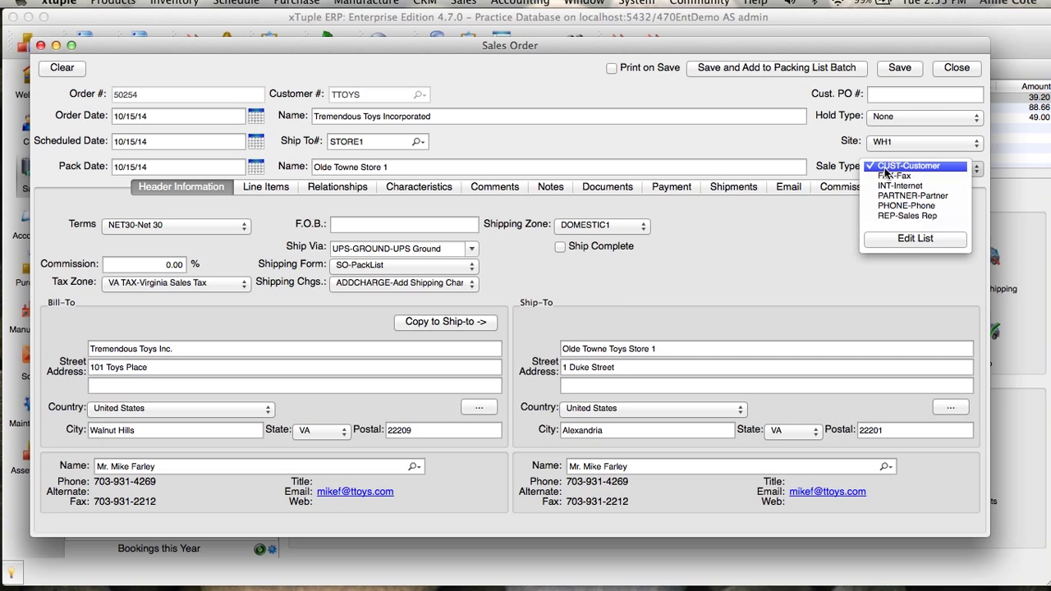
left_click(907, 166)
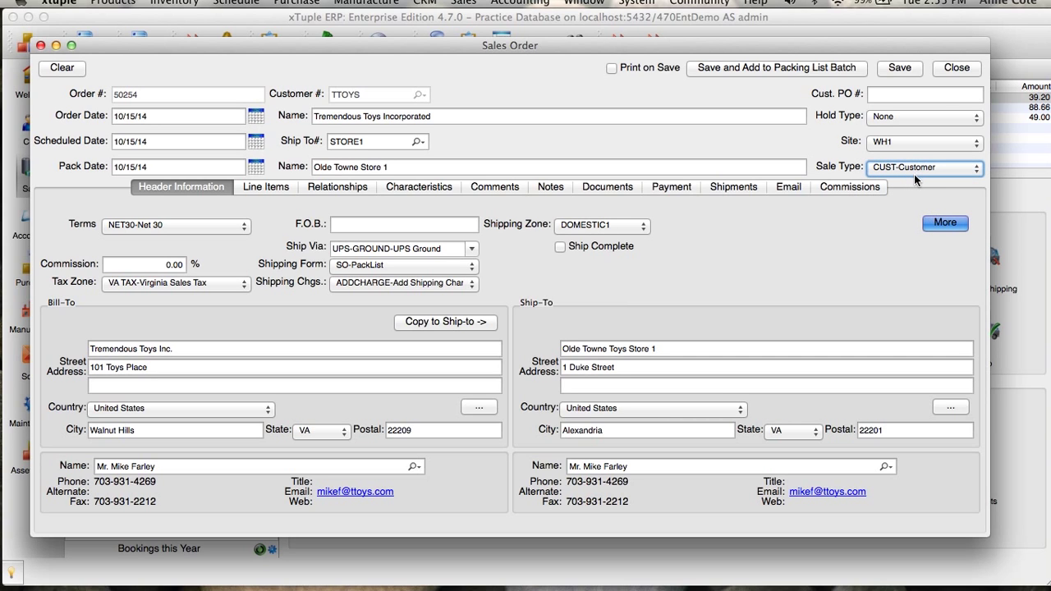
mouse_move(232, 332)
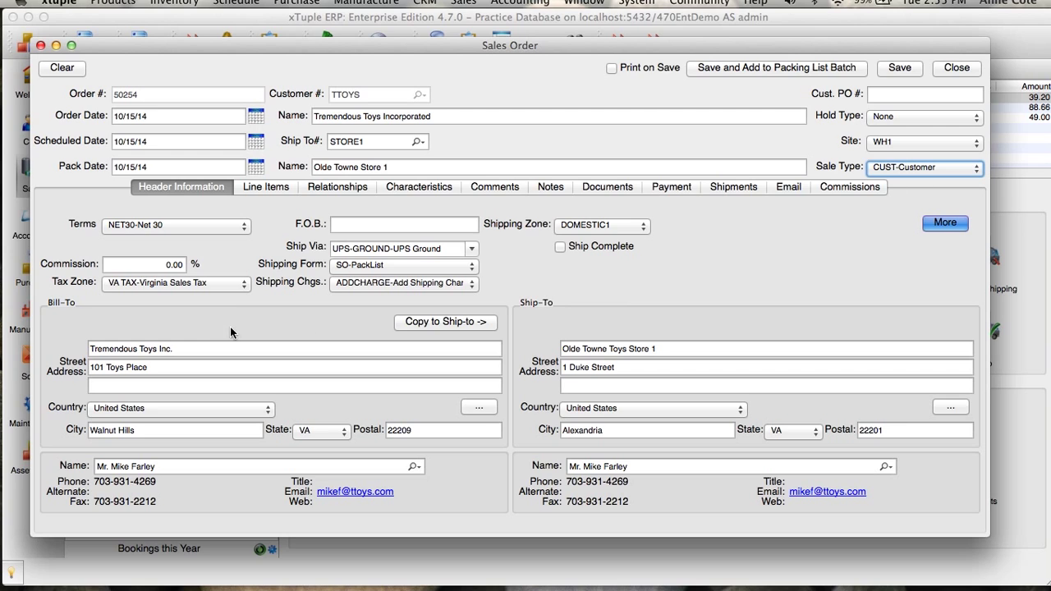
mouse_move(206, 237)
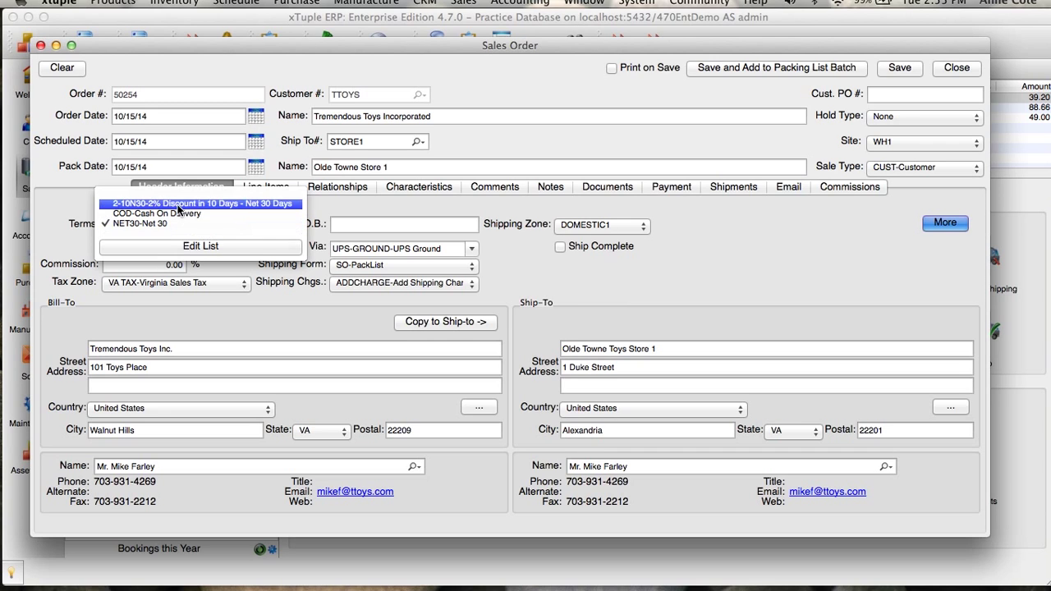
Review the available payment terms, leaving NET30-Net 30 selected
left_click(141, 224)
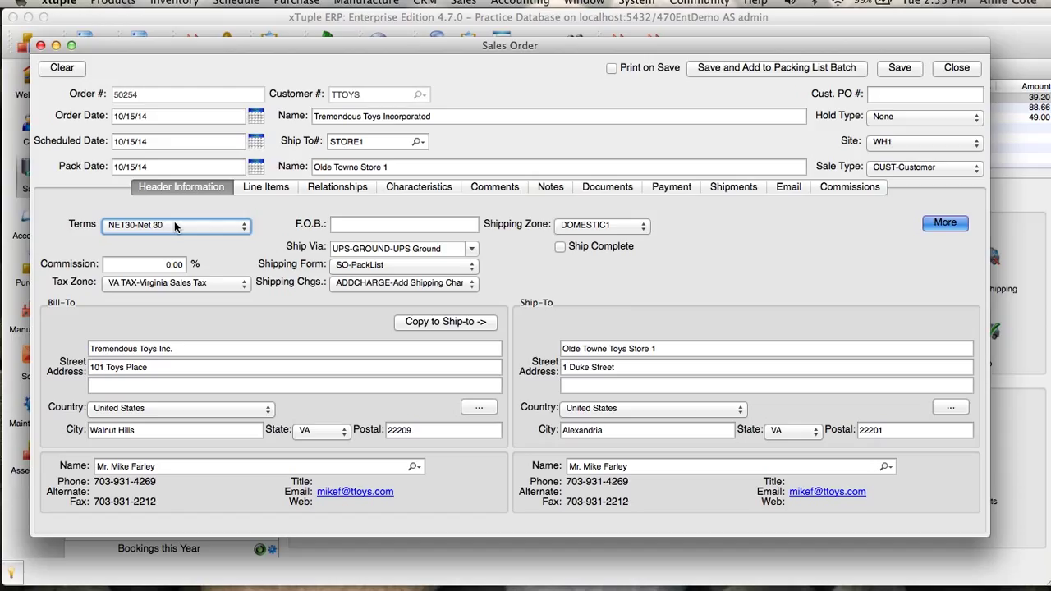
mouse_move(215, 259)
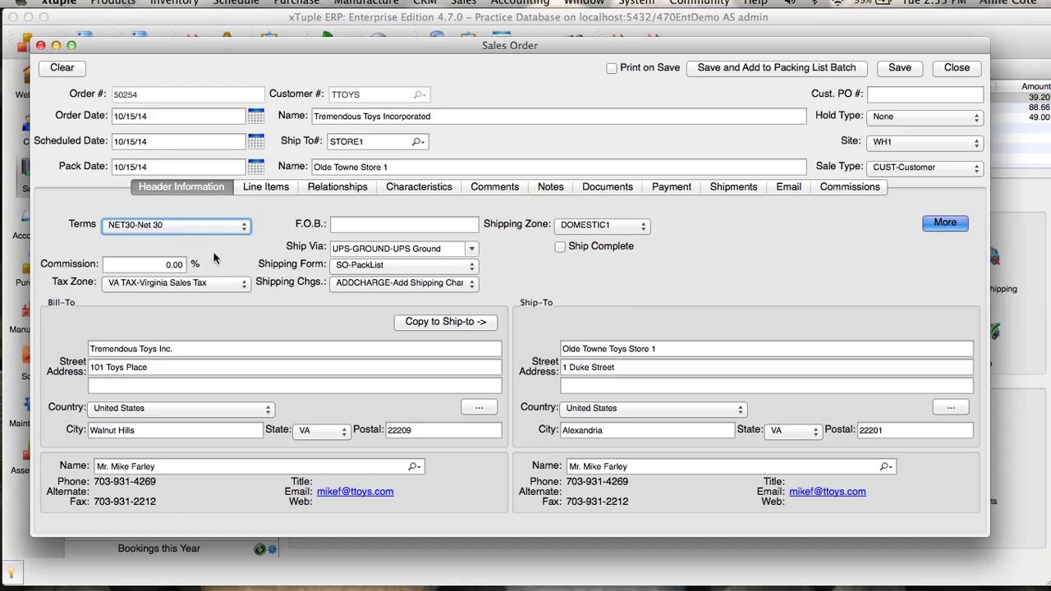
mouse_move(220, 287)
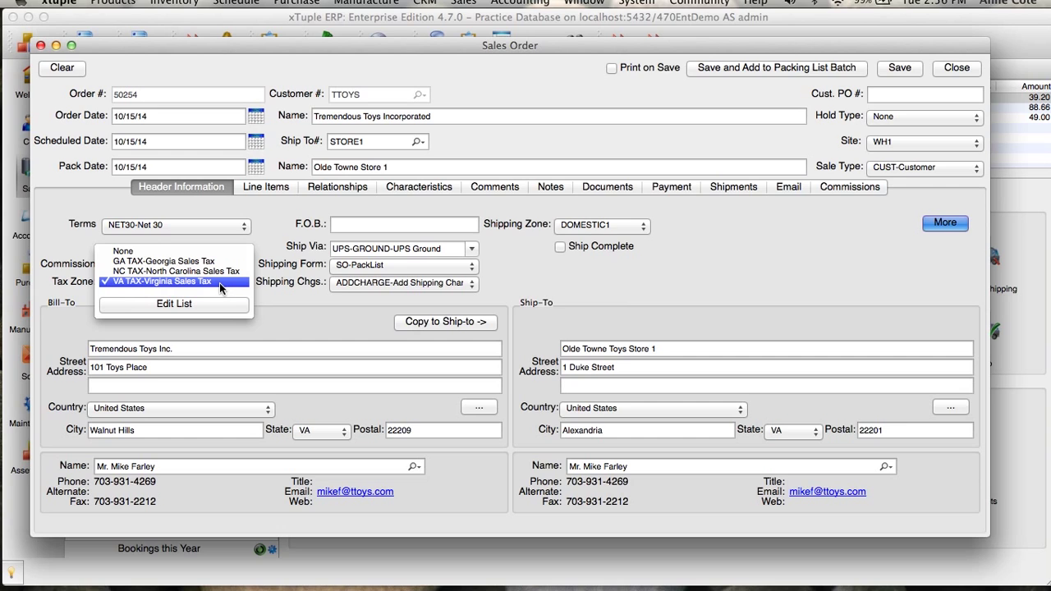
mouse_move(176, 271)
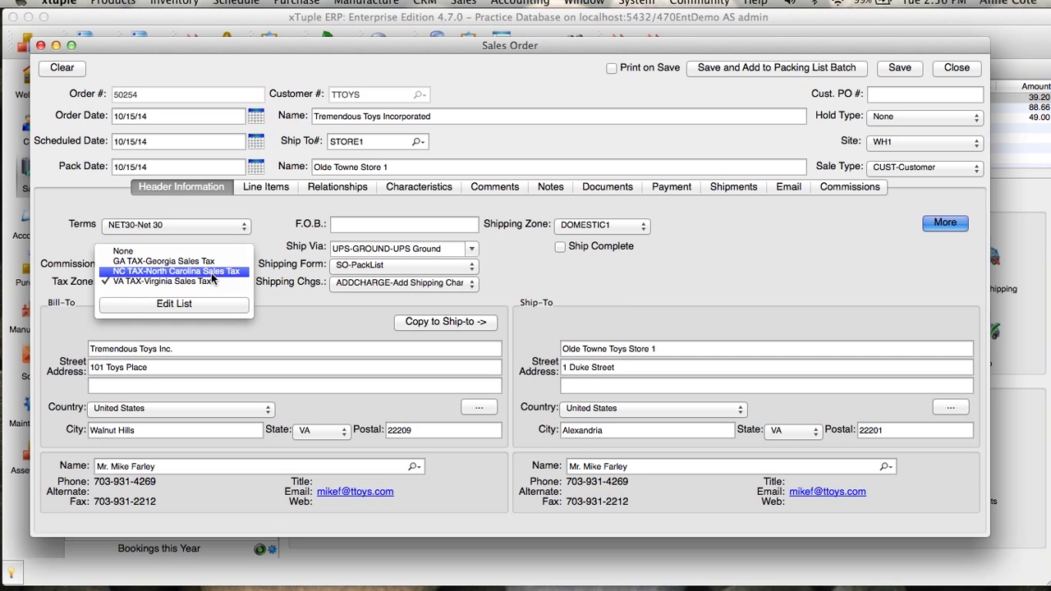
Set the order's tax zone to None and view the Line Items totals without tax
left_click(176, 271)
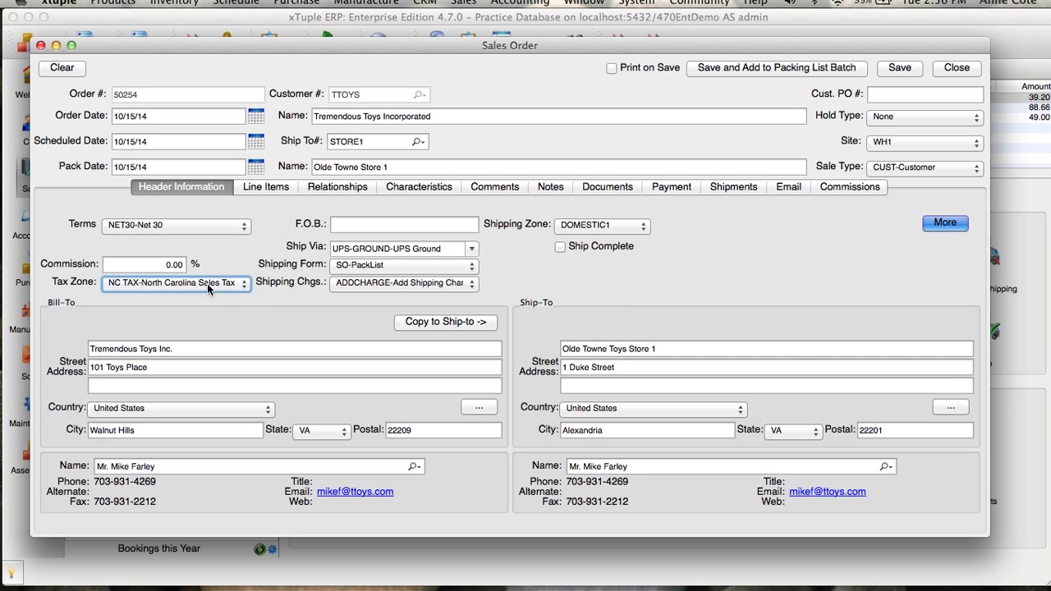
left_click(176, 283)
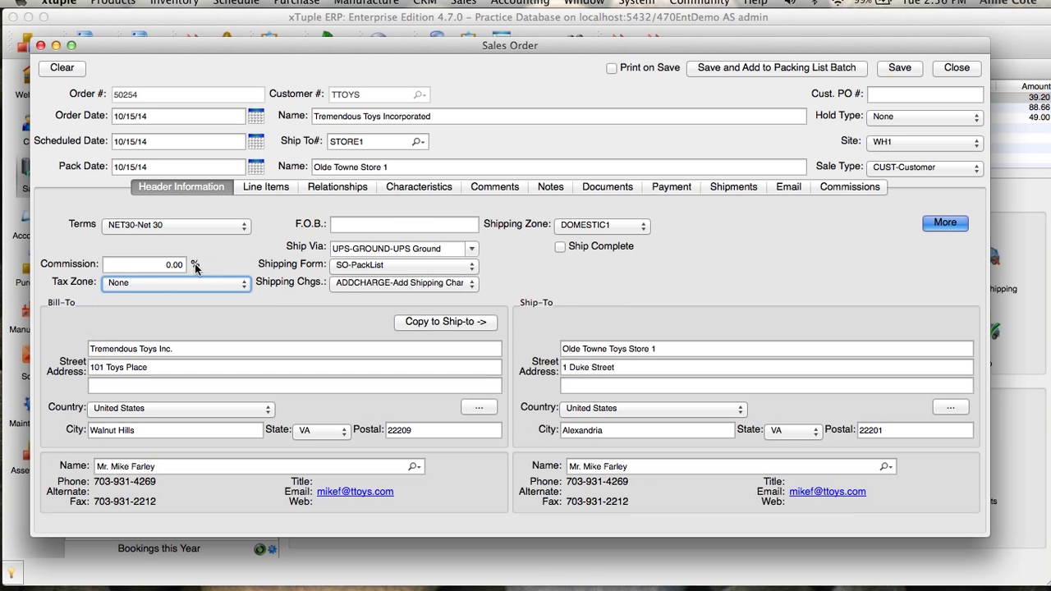
left_click(265, 186)
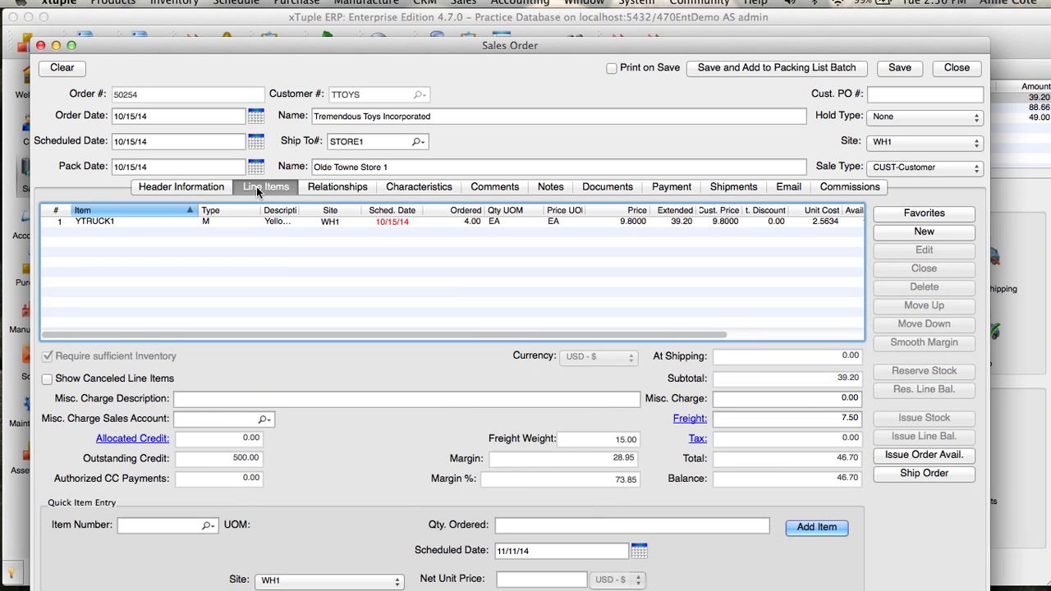
mouse_move(738, 435)
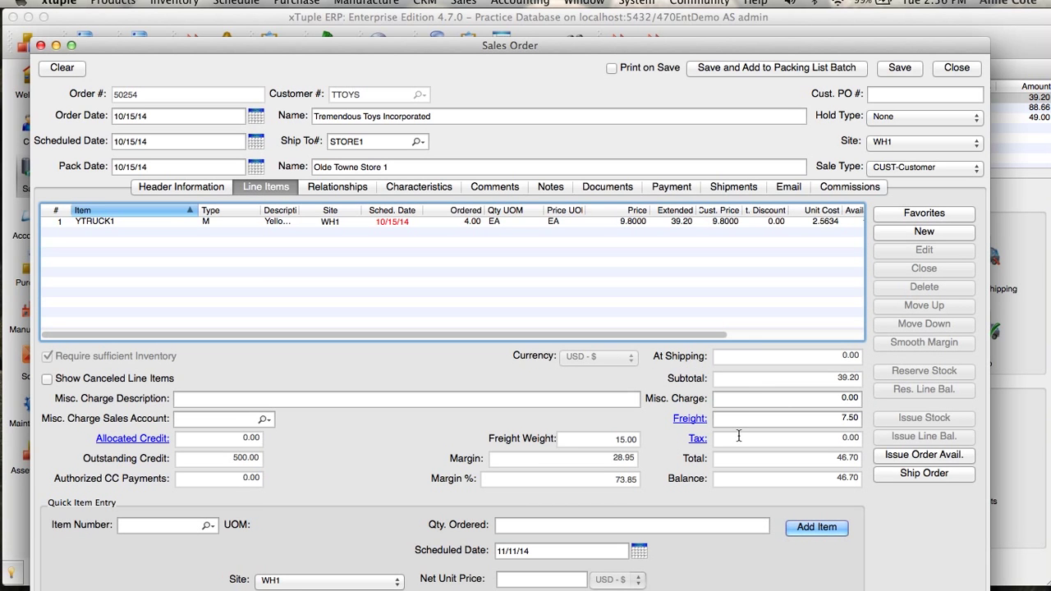
mouse_move(809, 439)
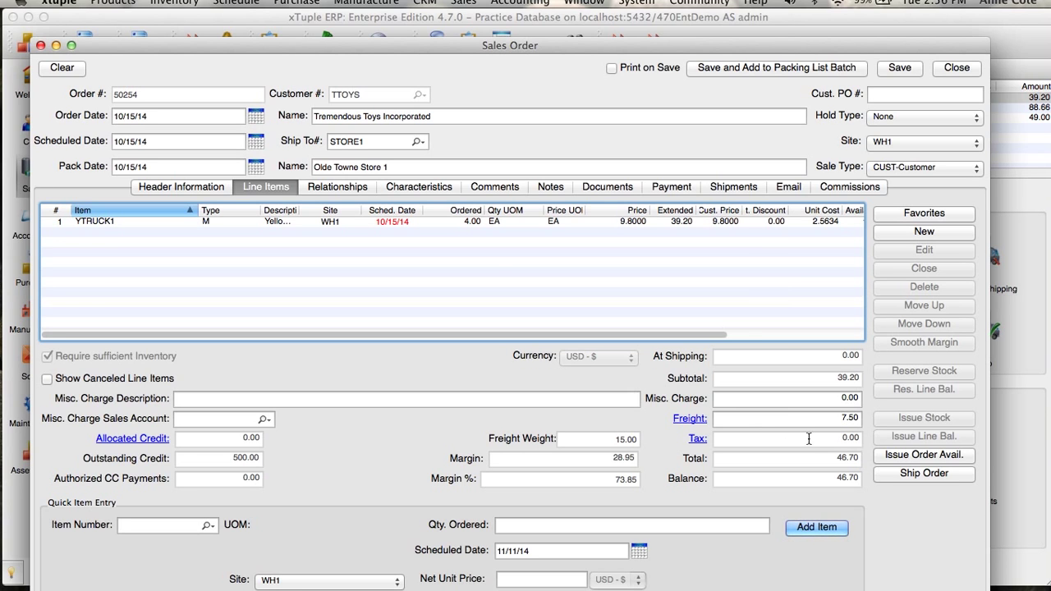
mouse_move(174, 185)
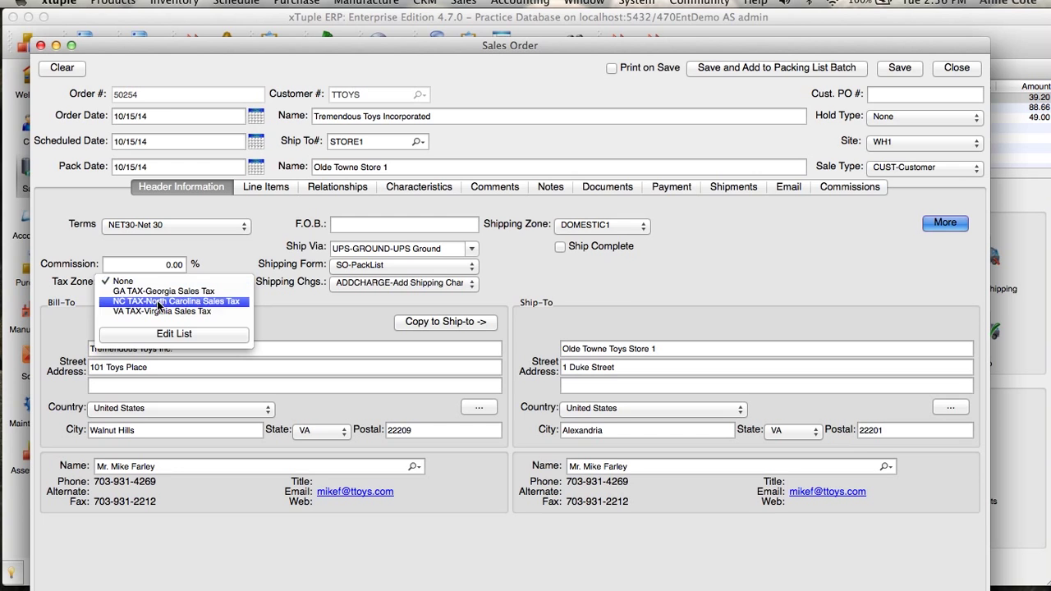
Restore Virginia Sales Tax, confirm 1.96 tax and 48.66 total, and return to header details
left_click(161, 311)
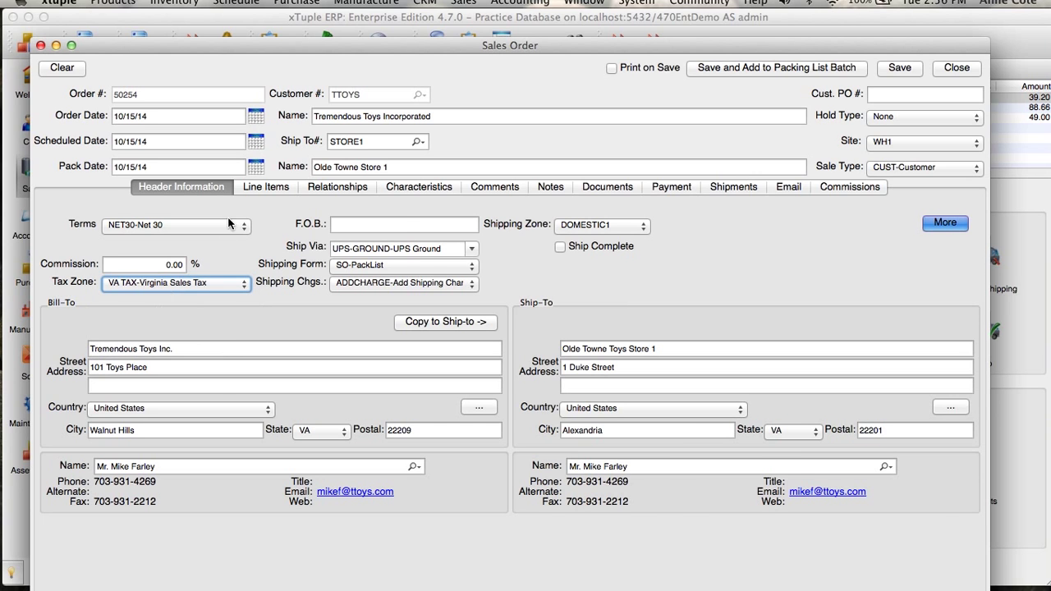
left_click(265, 186)
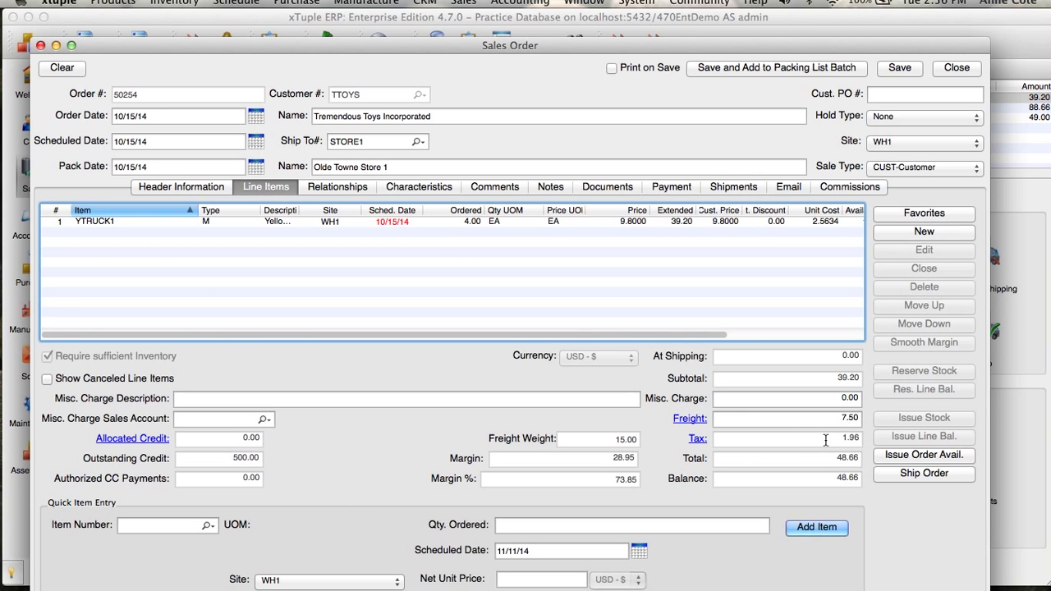
mouse_move(216, 207)
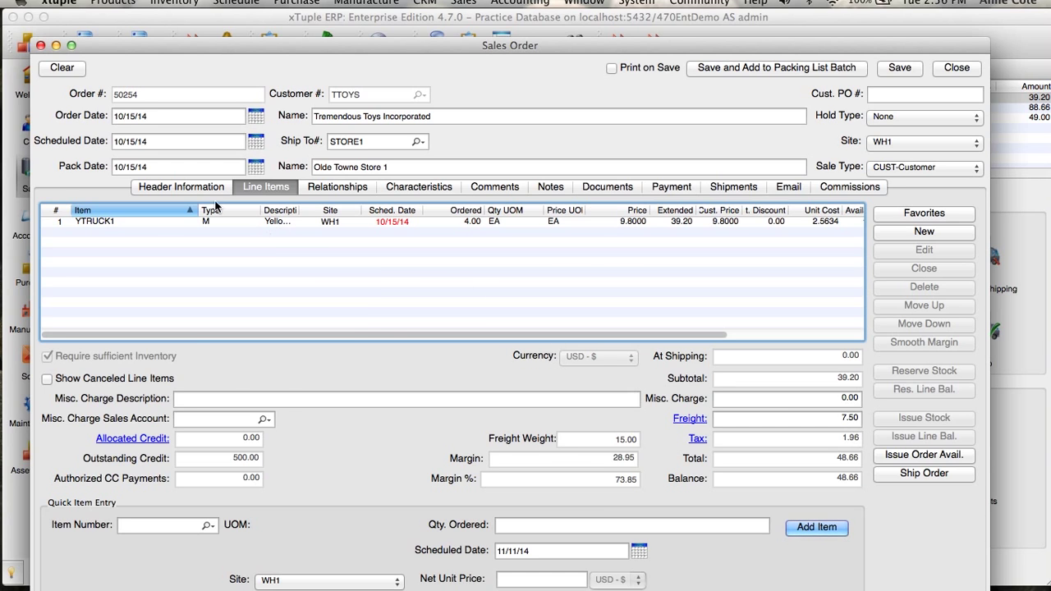
left_click(180, 187)
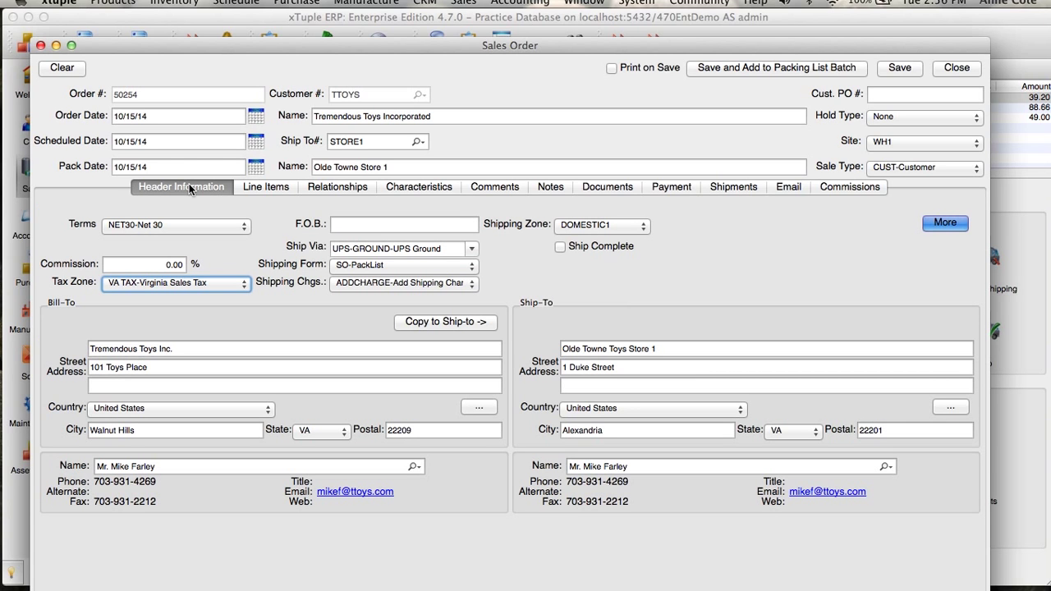
mouse_move(190, 261)
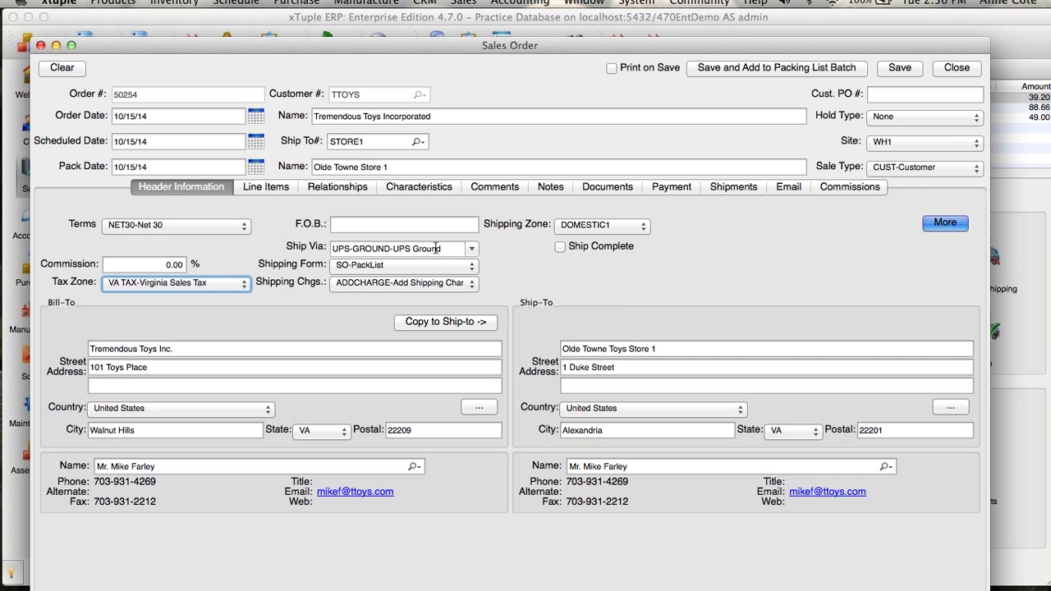
mouse_move(444, 287)
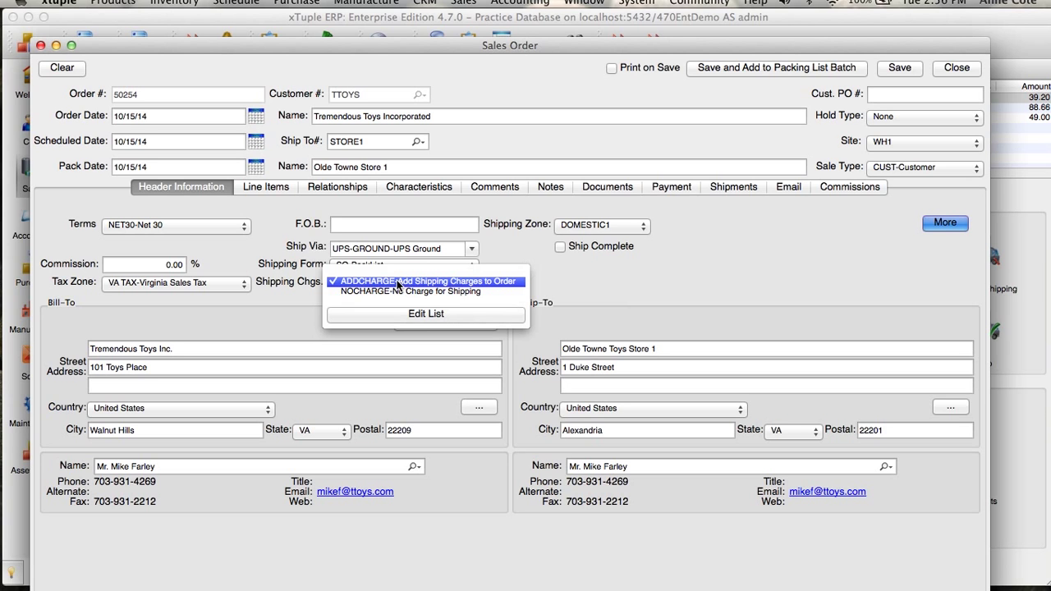
Review Freight on Line Items, then set shipping charges to NOCHARGE-No Charge for Shipping
left_click(266, 187)
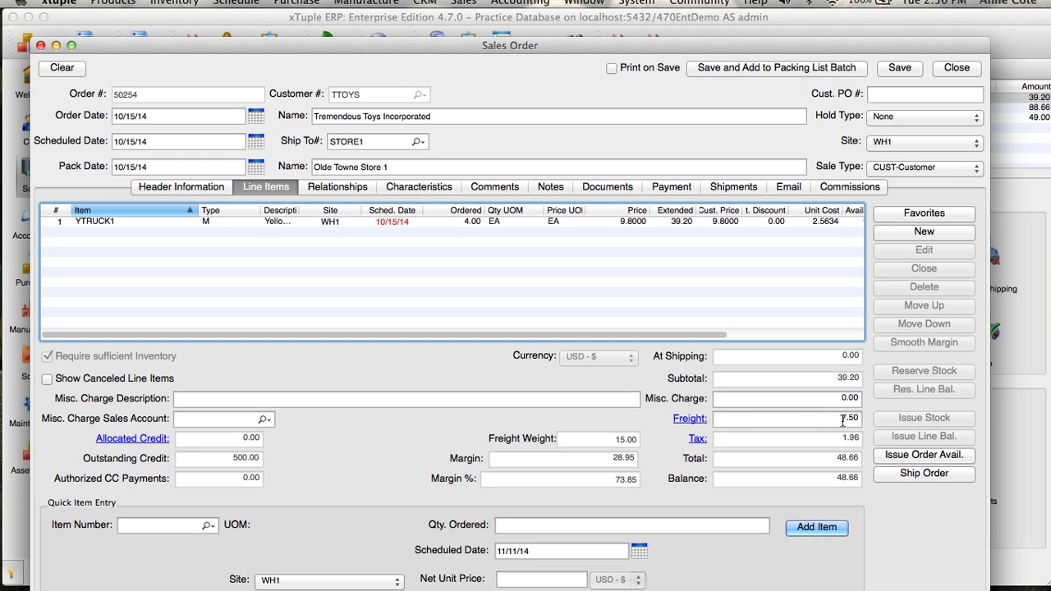
left_click(179, 187)
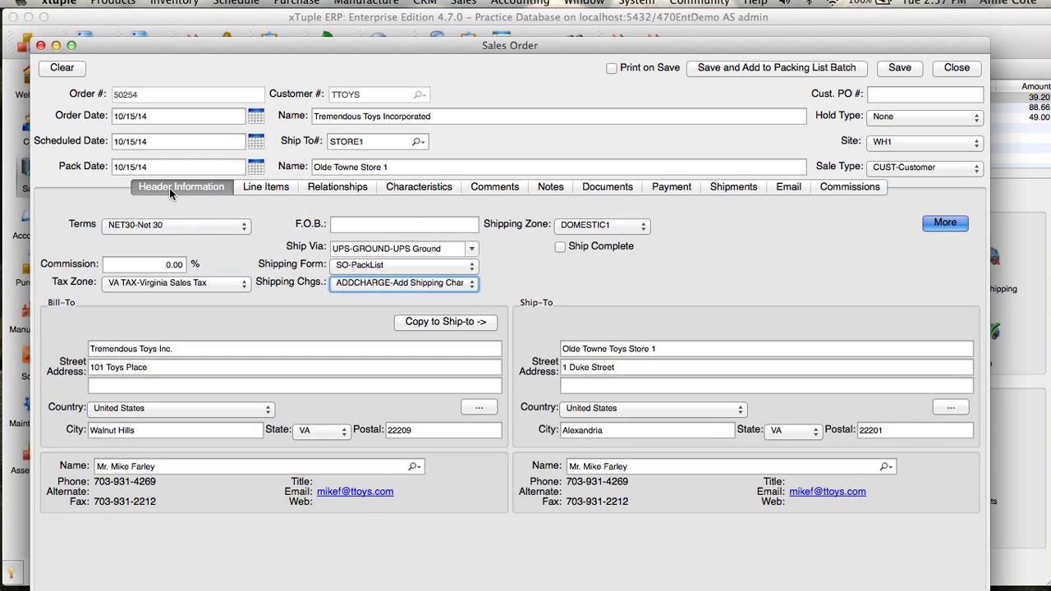
left_click(402, 282)
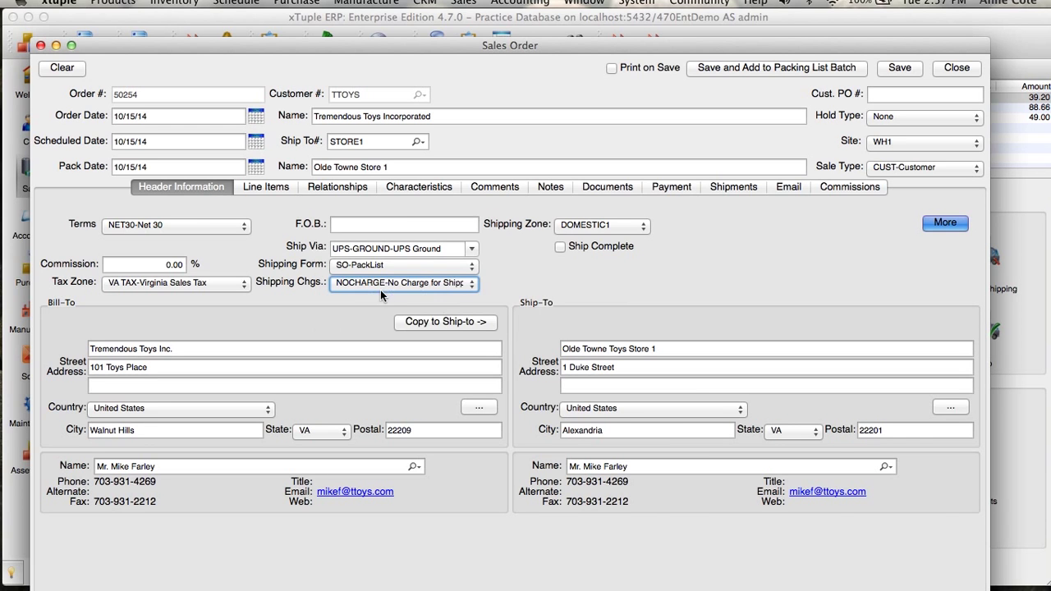
left_click(265, 186)
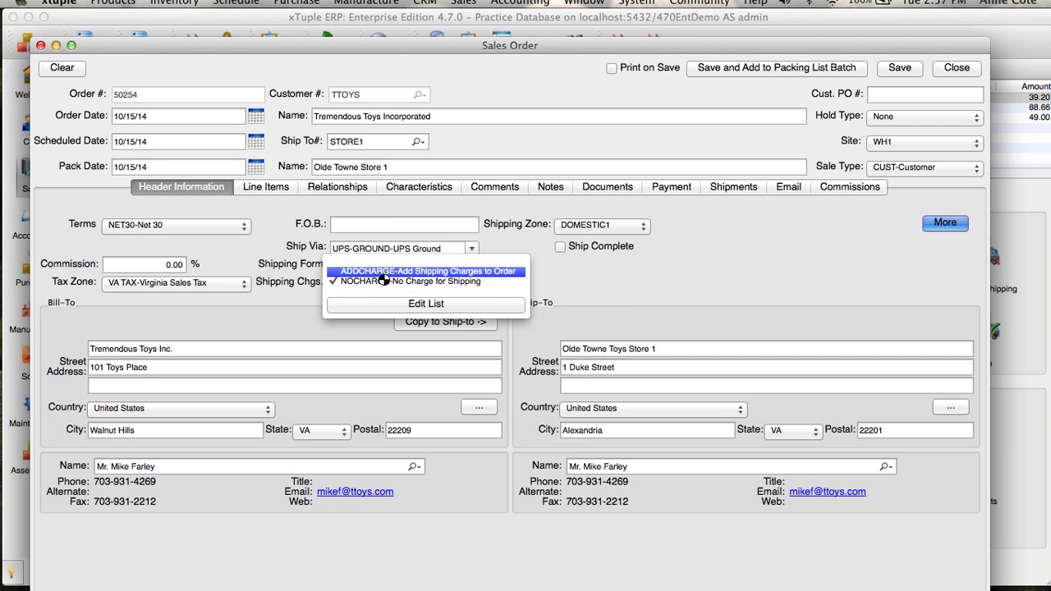
Switch shipping charges back to ADDCHARGE, keeping SO-PackList form, UPS Ground carrier and DOMESTIC1 zone
left_click(426, 271)
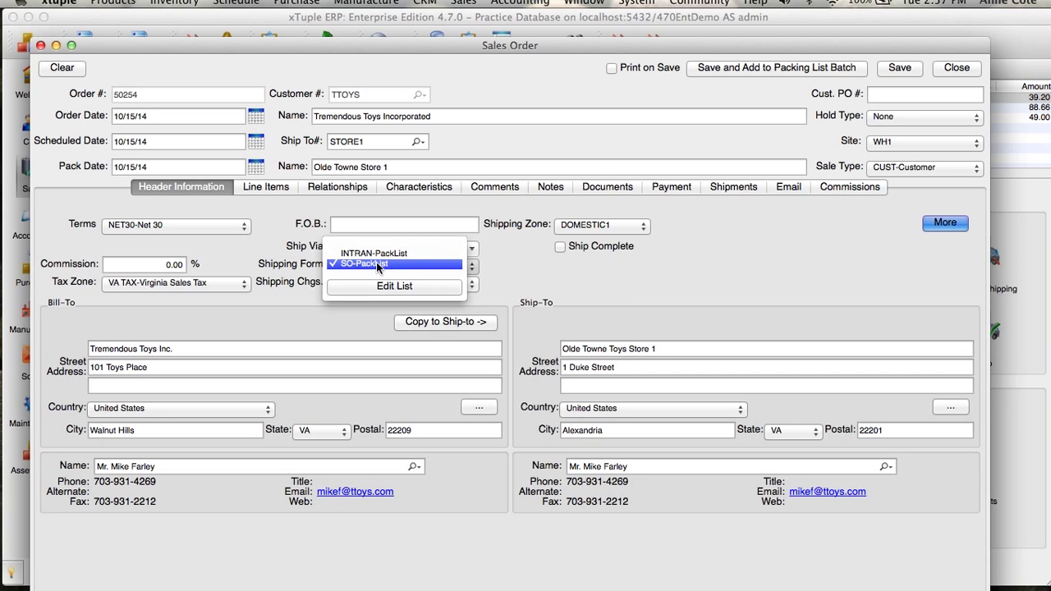
left_click(377, 264)
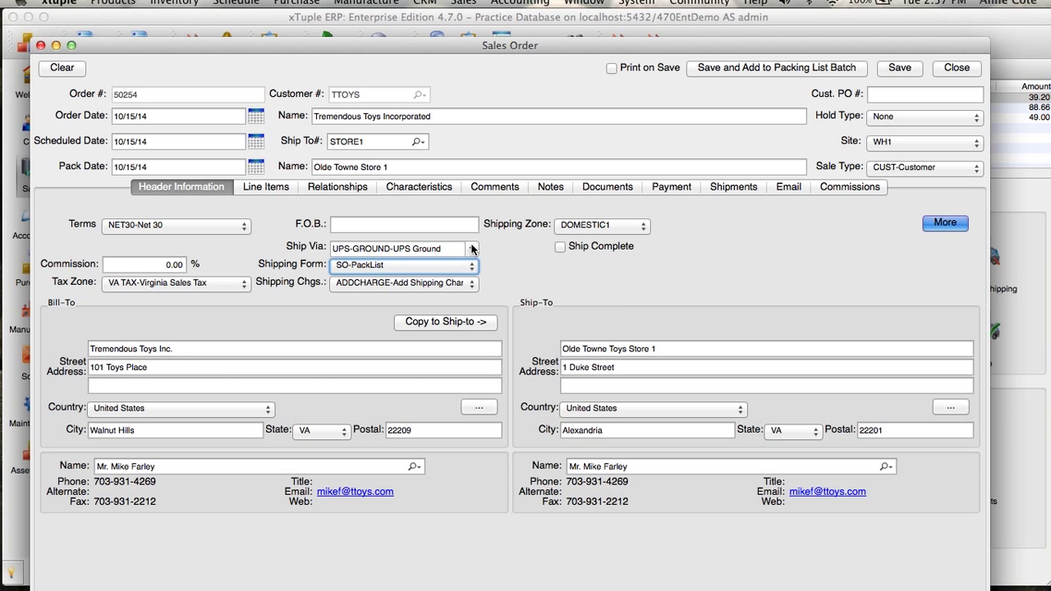
left_click(471, 248)
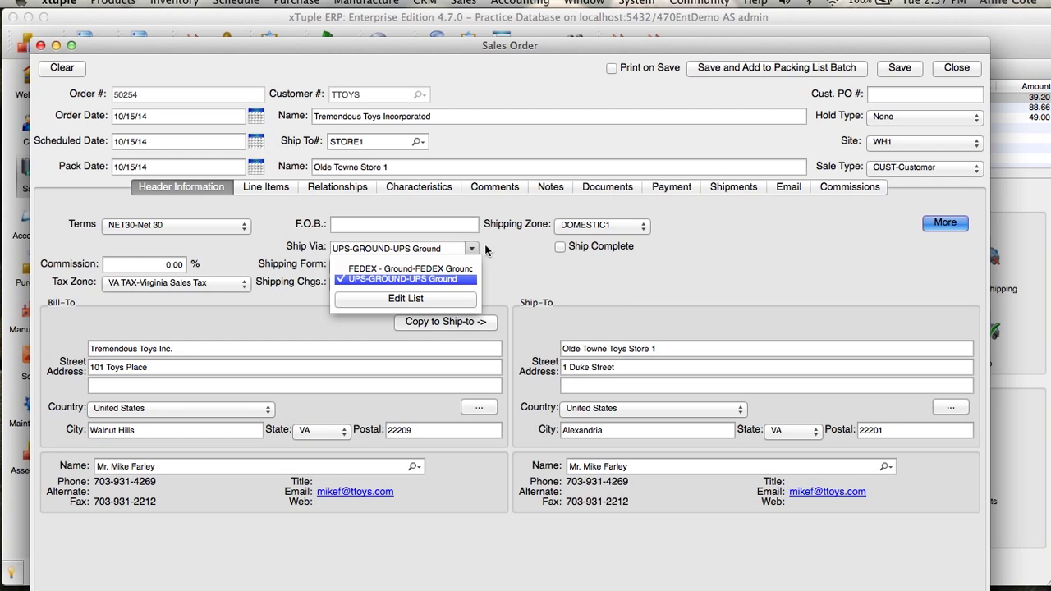
left_click(402, 279)
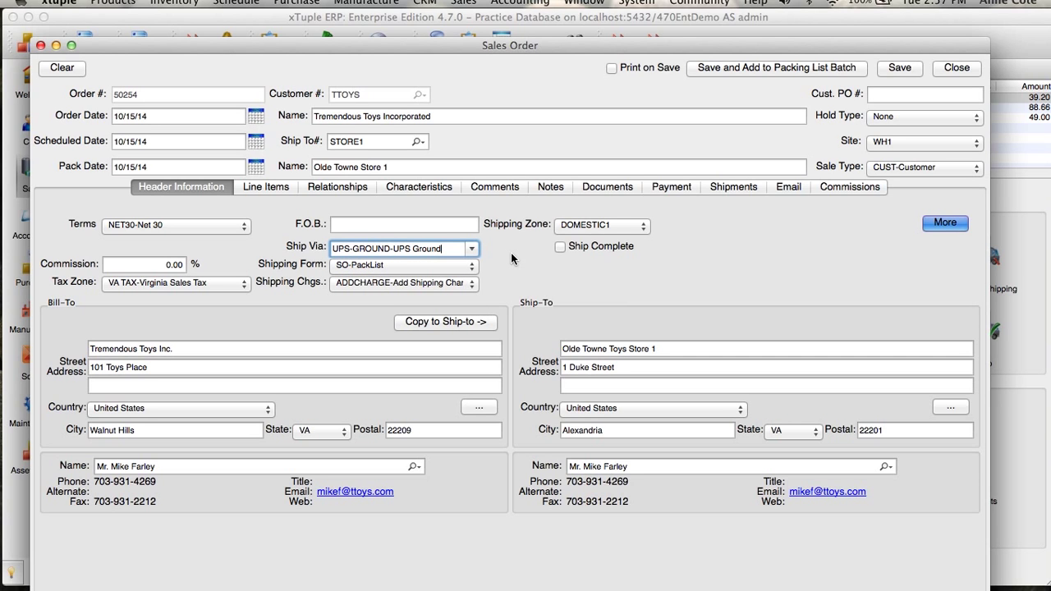
left_click(644, 225)
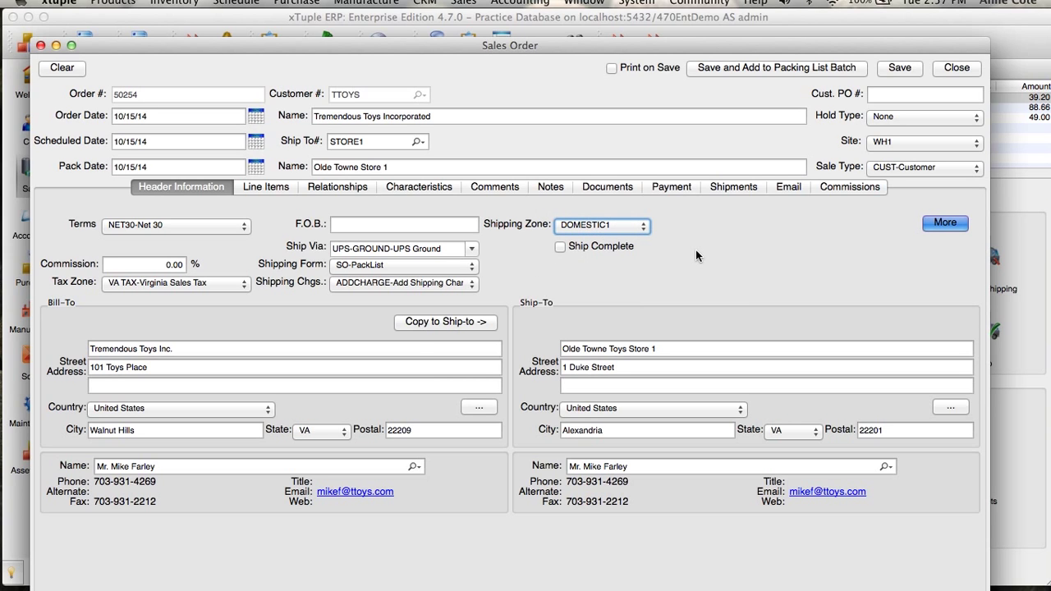
mouse_move(395, 354)
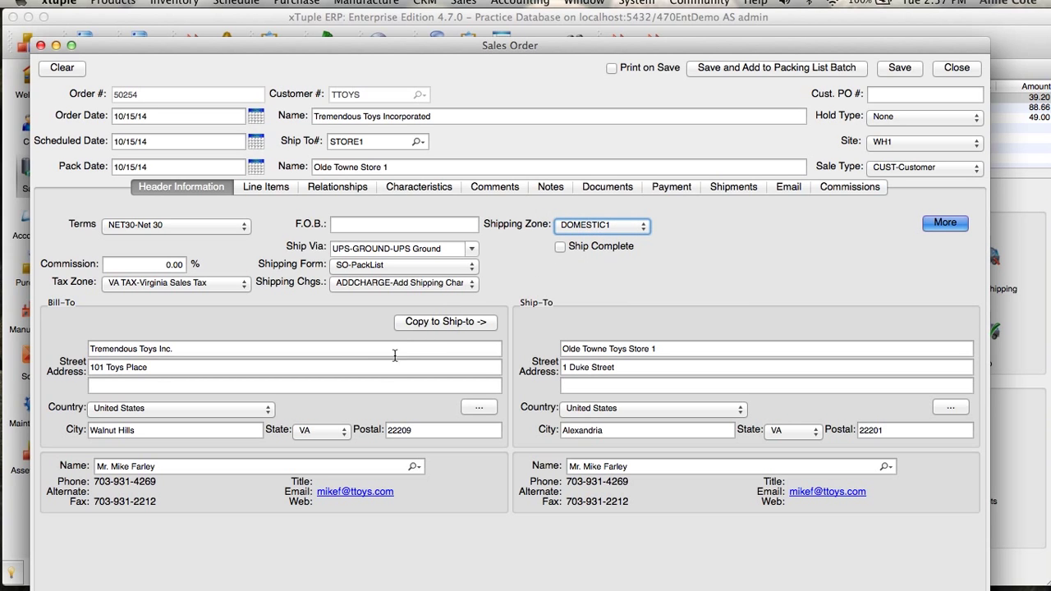
mouse_move(368, 379)
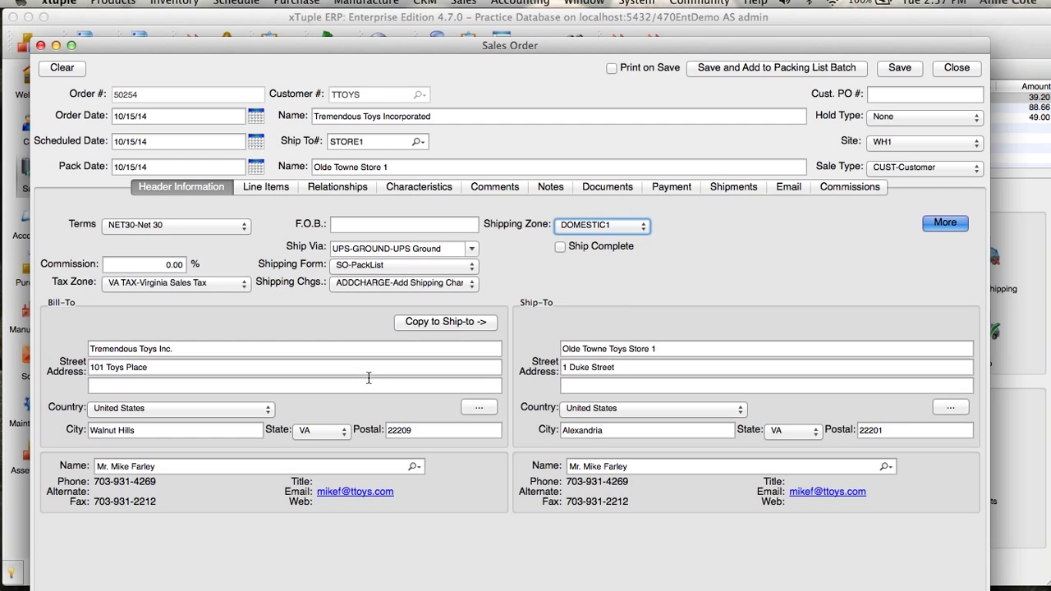
mouse_move(375, 302)
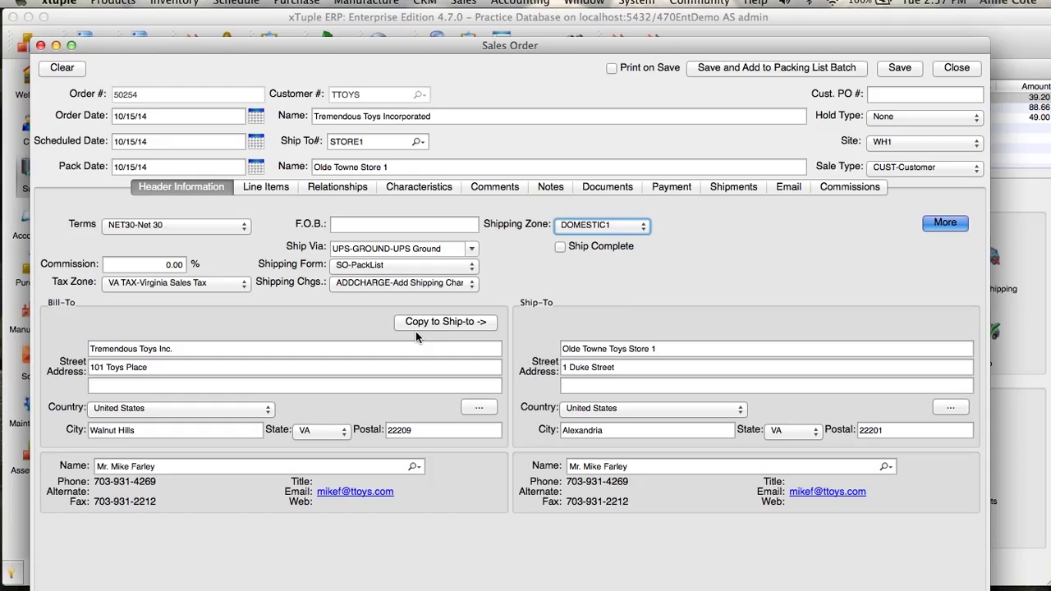
mouse_move(602, 334)
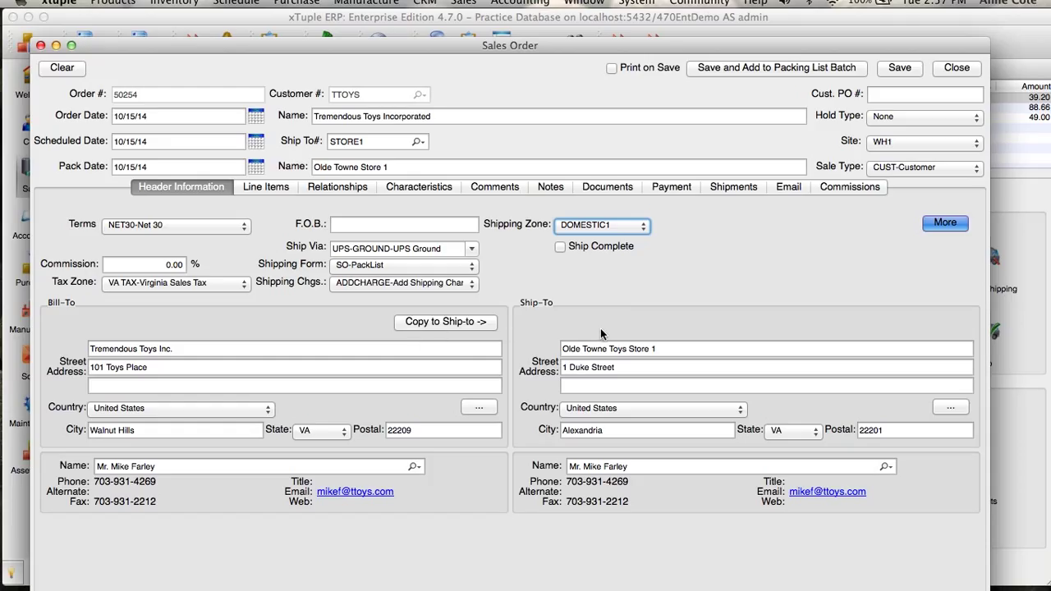
mouse_move(751, 270)
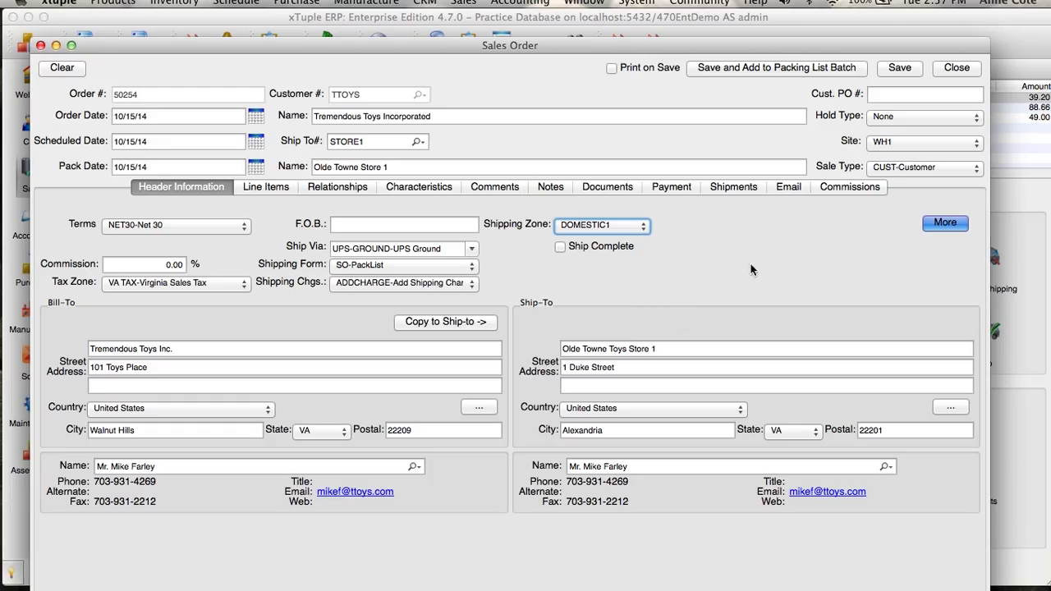
mouse_move(737, 93)
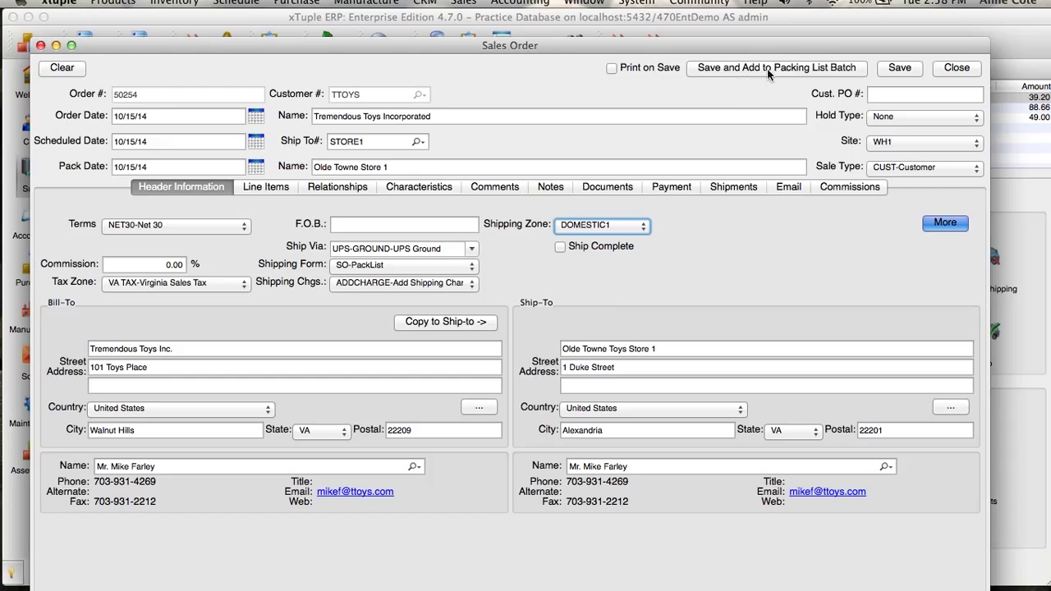
mouse_move(797, 75)
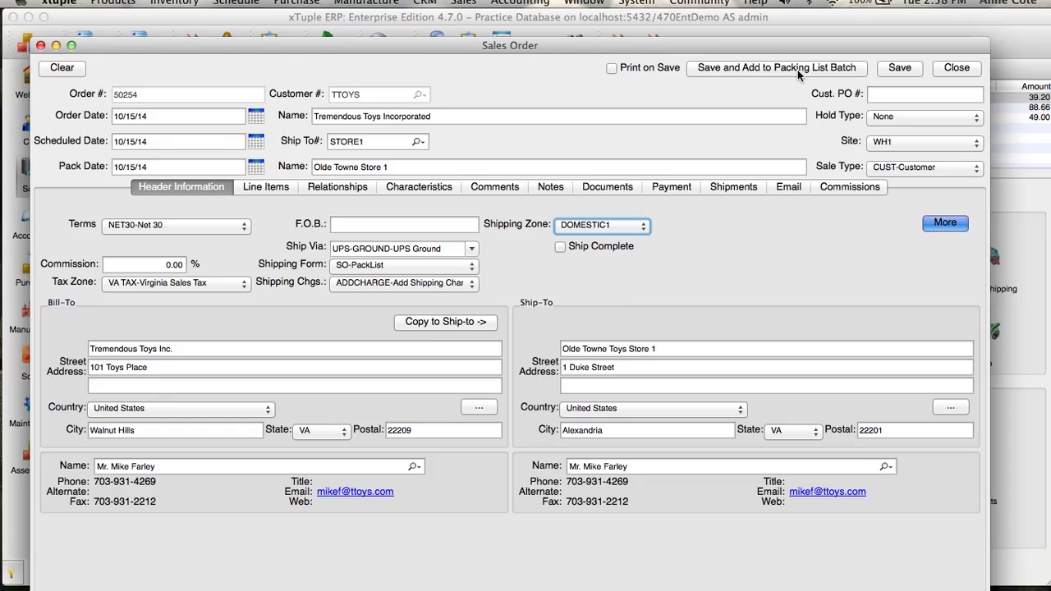
Enable Print on Save, save order 50254 and send the acknowledgement to the printer
left_click(612, 68)
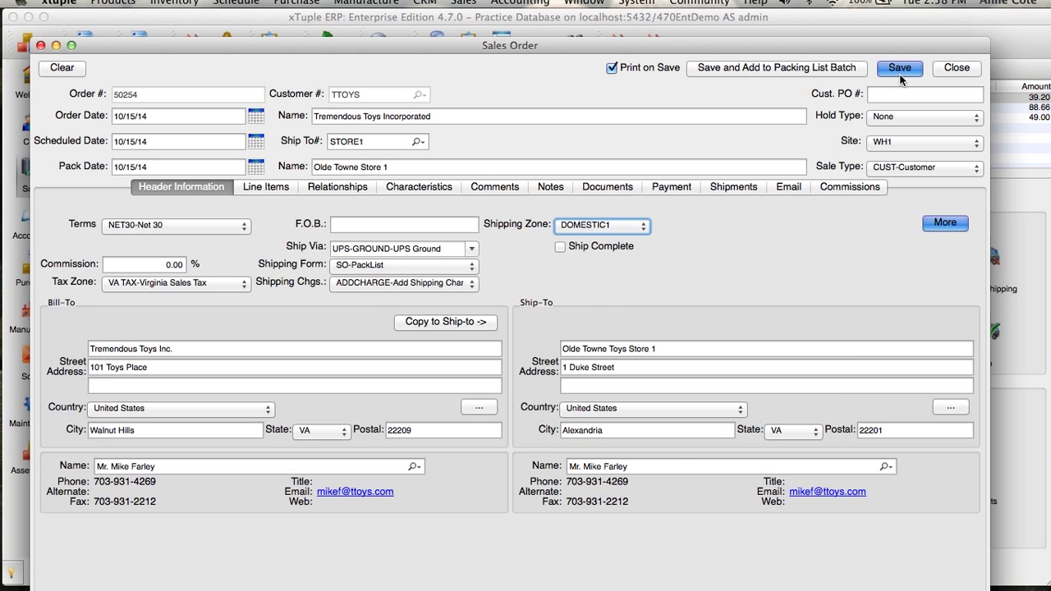
left_click(899, 68)
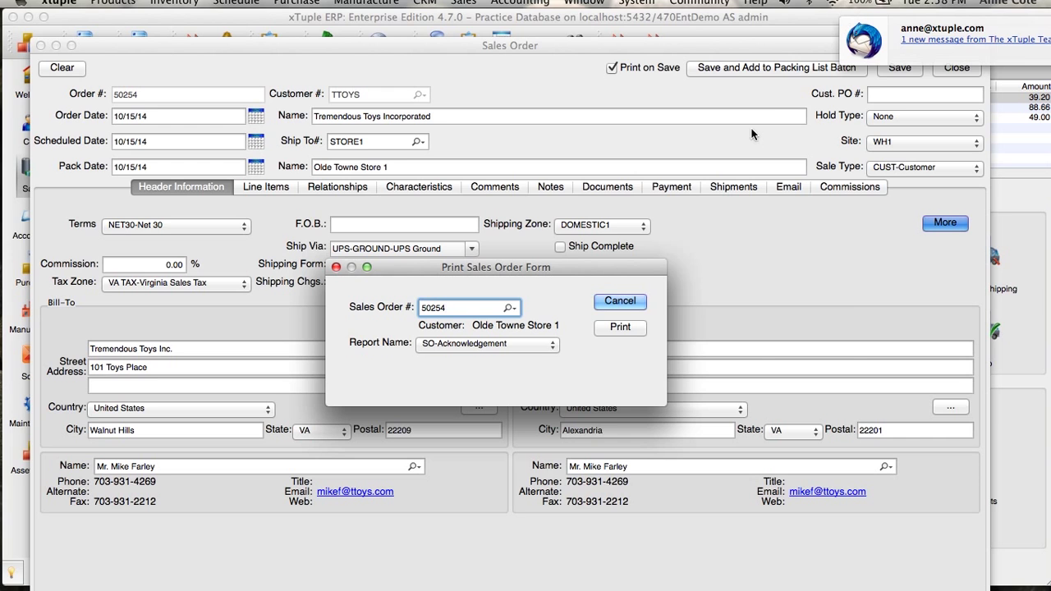
left_click(620, 328)
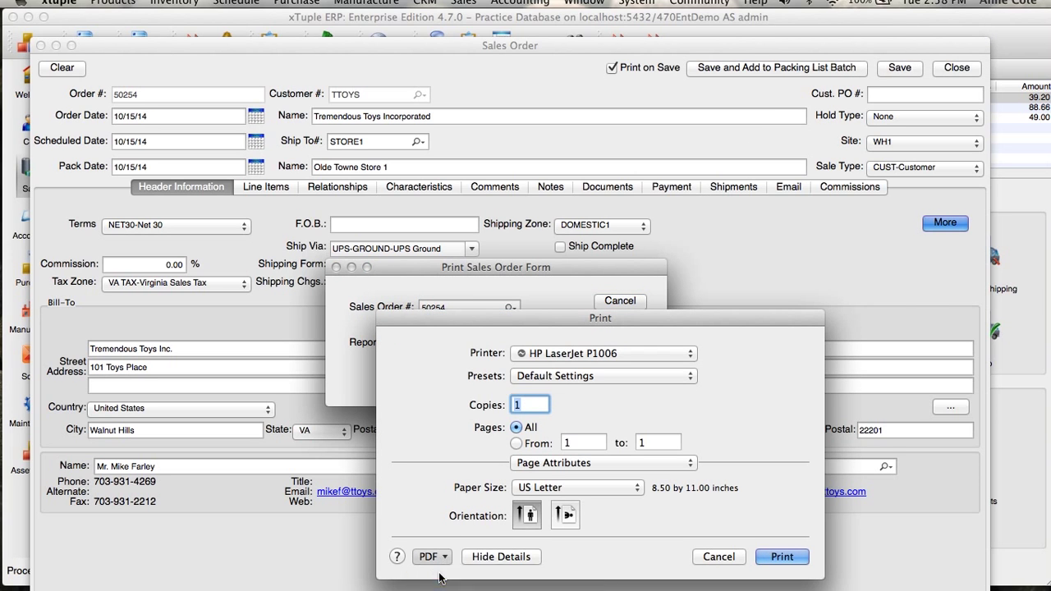
left_click(781, 556)
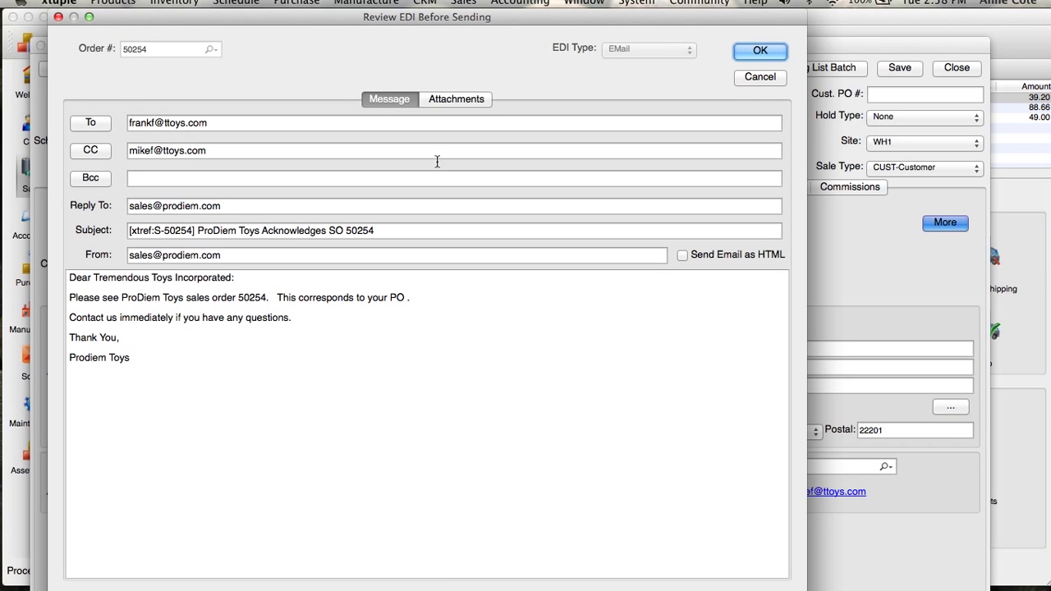
View the acknowledgement e-mail's attachment settings and preview the attached form
left_click(455, 98)
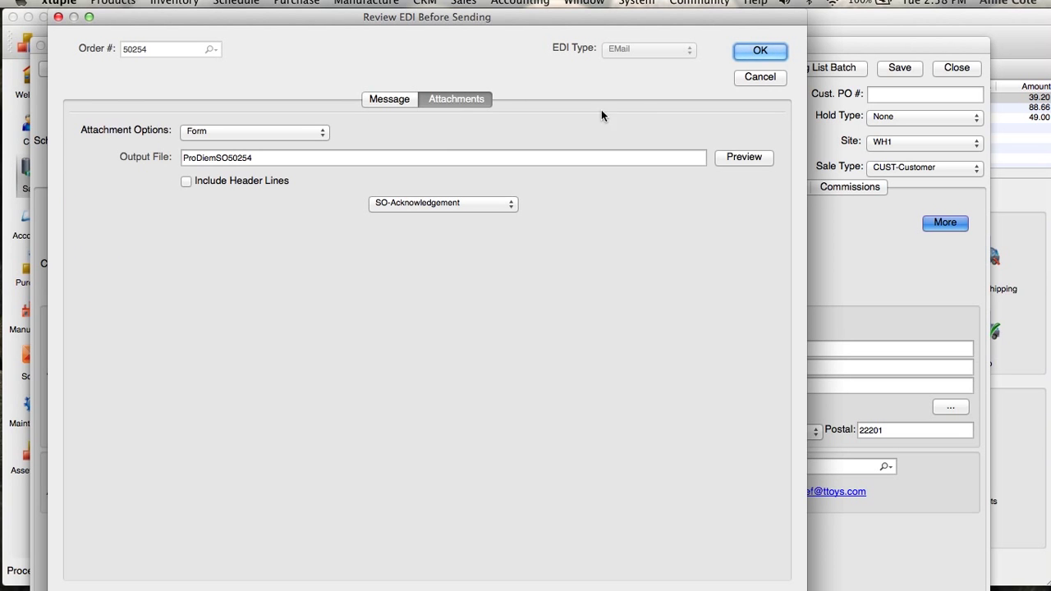
left_click(743, 157)
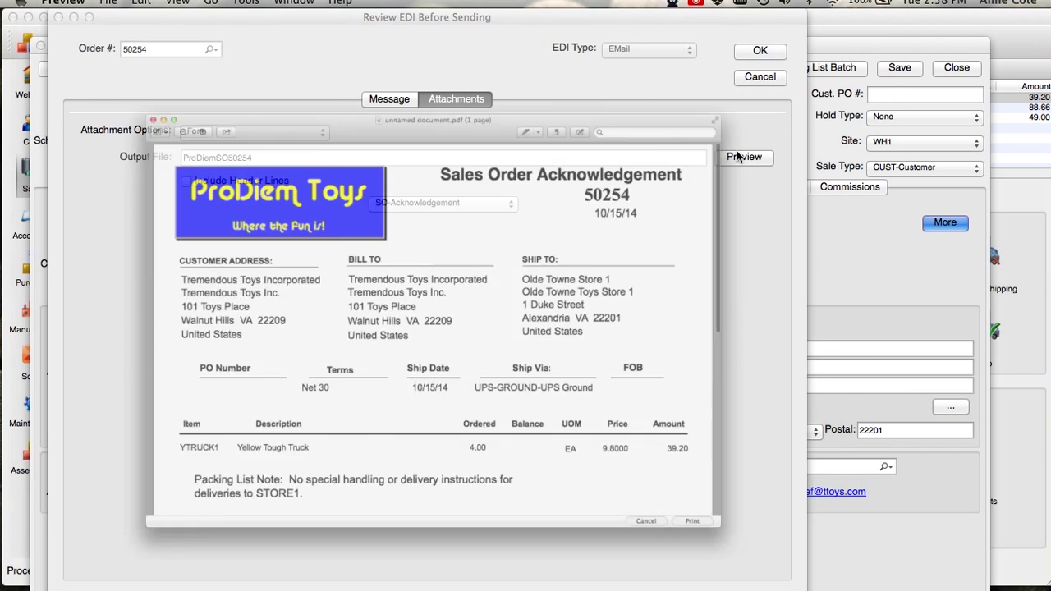
Enlarge and read through the Sales Order Acknowledgement PDF for order 50254
left_click(744, 157)
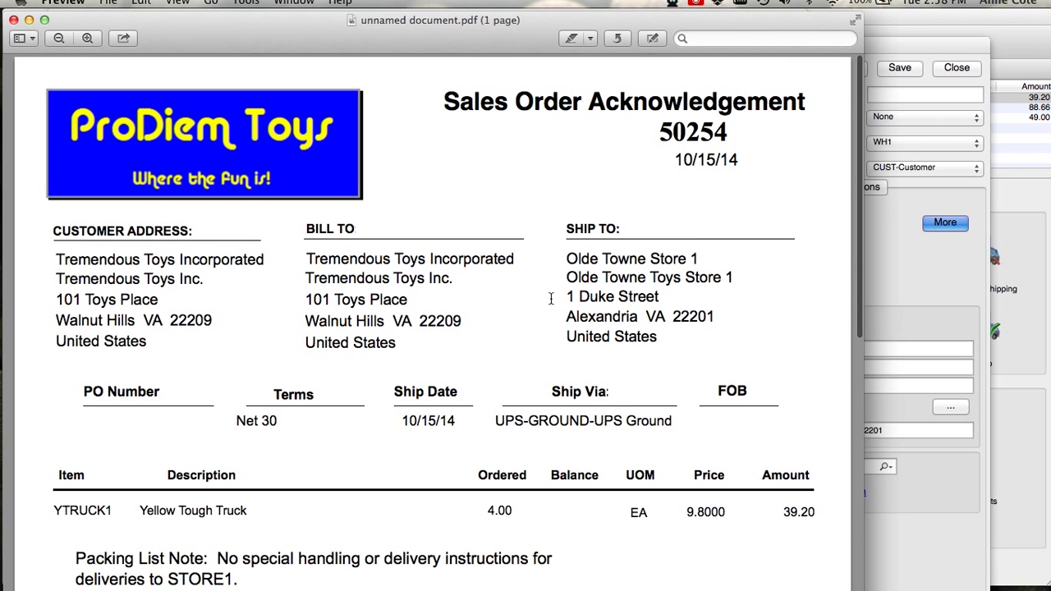
scroll("down", 3)
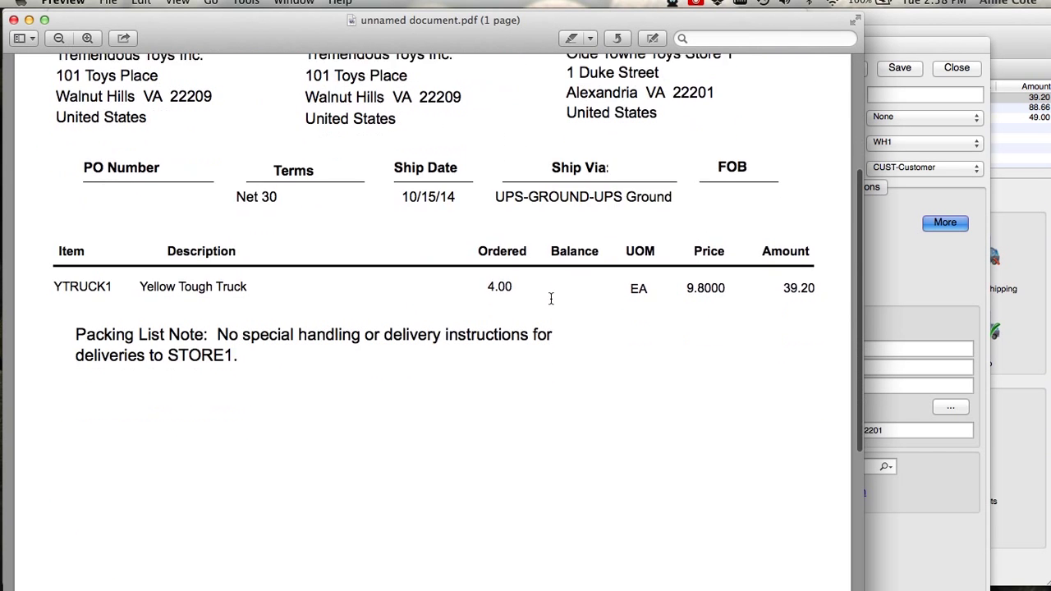
scroll("down", 3)
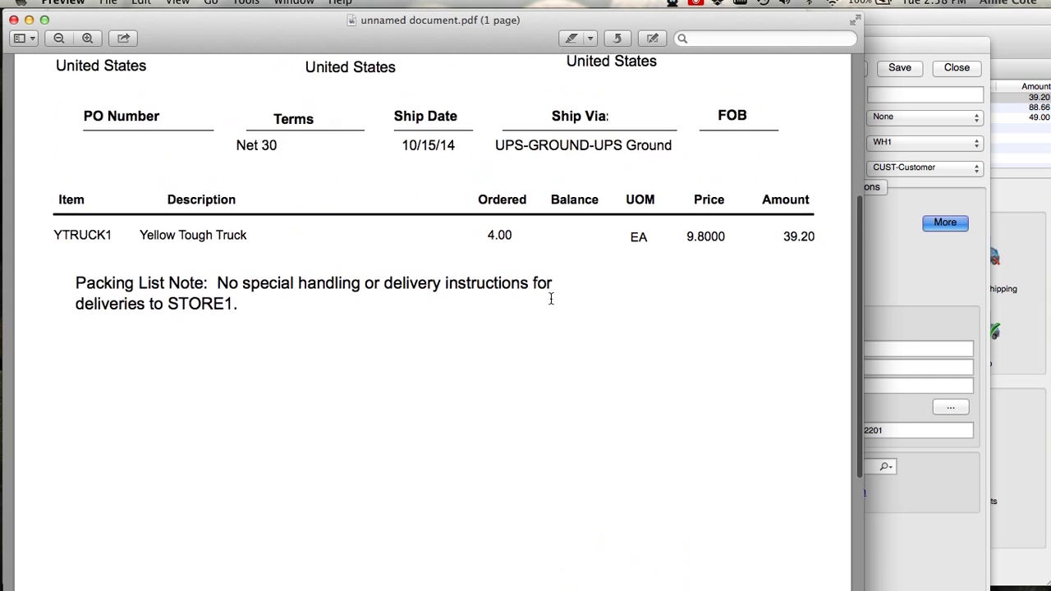
scroll("up", 3)
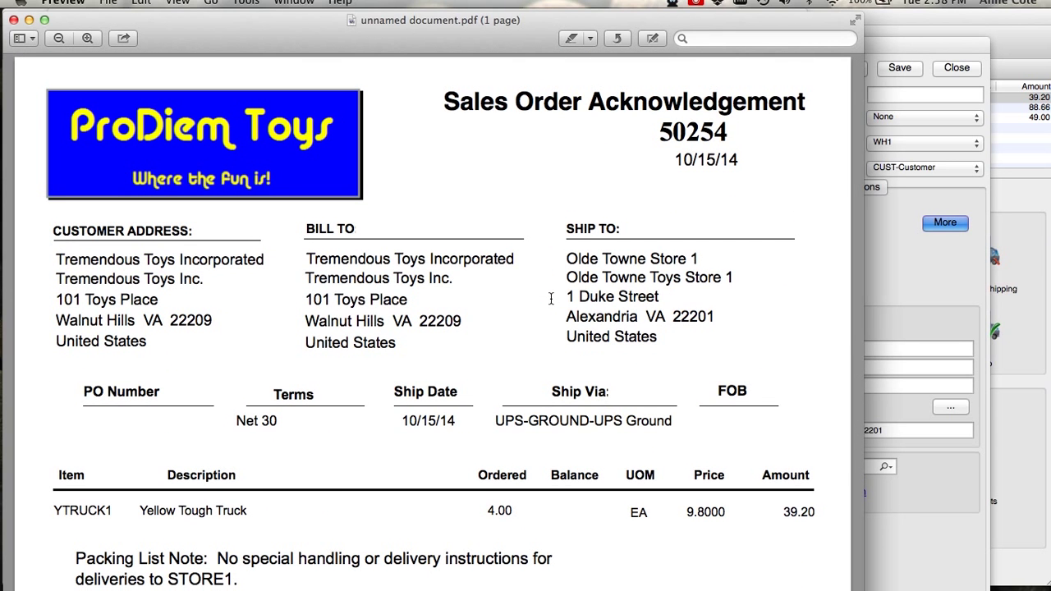
mouse_move(288, 85)
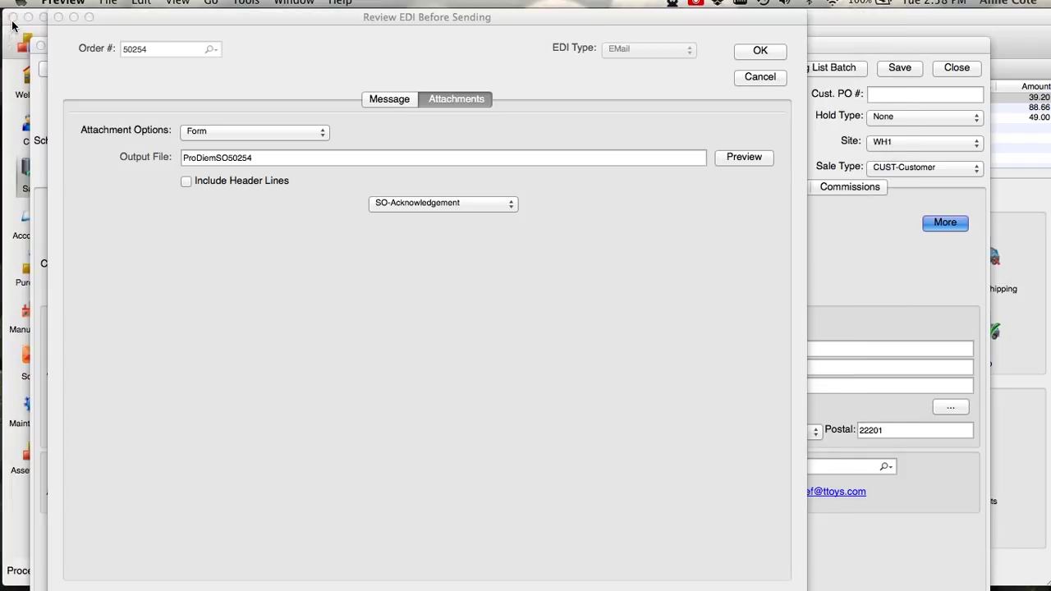
Review the e-mail message and cancel sending, returning to the Sales Orders list with 50254, 50255, 50256
left_click(389, 98)
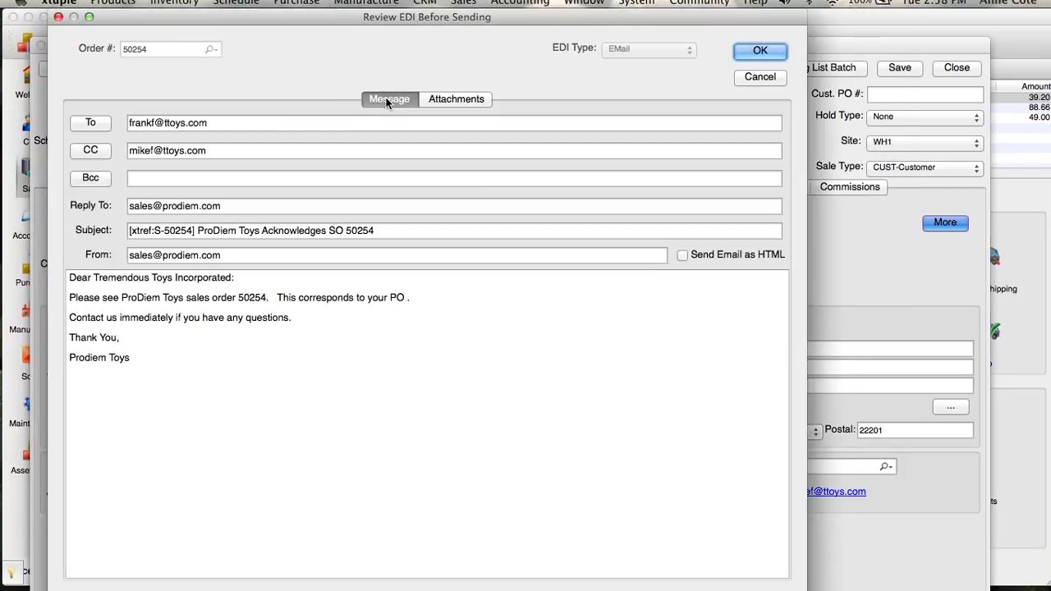
mouse_move(395, 77)
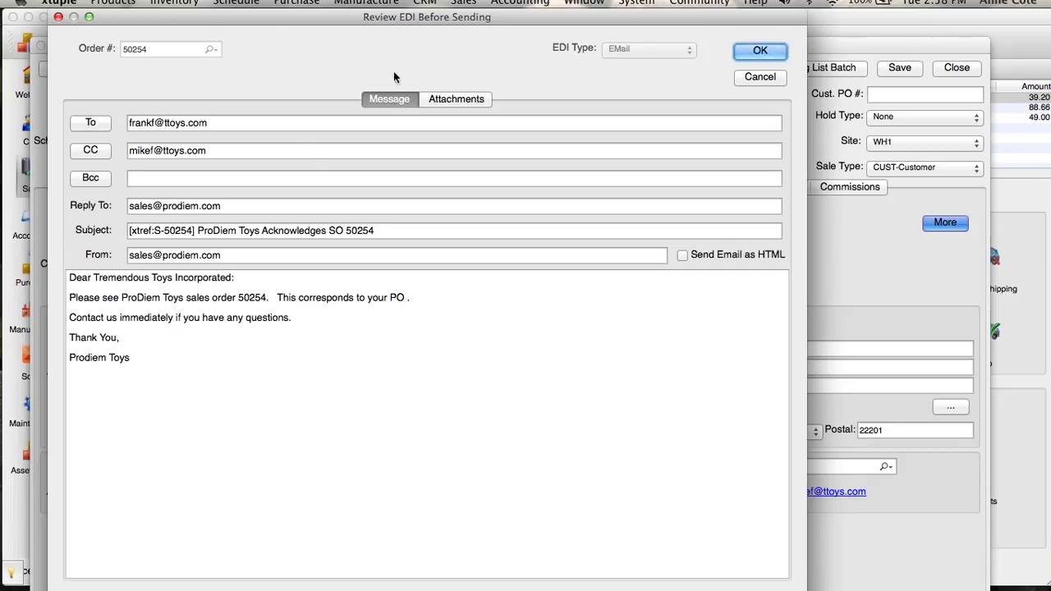
mouse_move(323, 199)
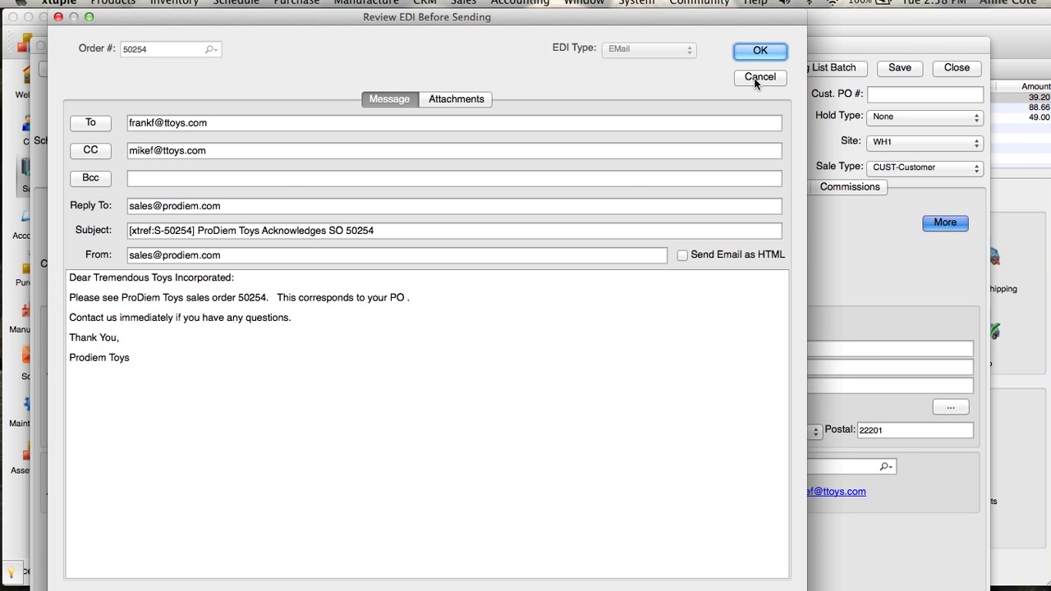
left_click(758, 77)
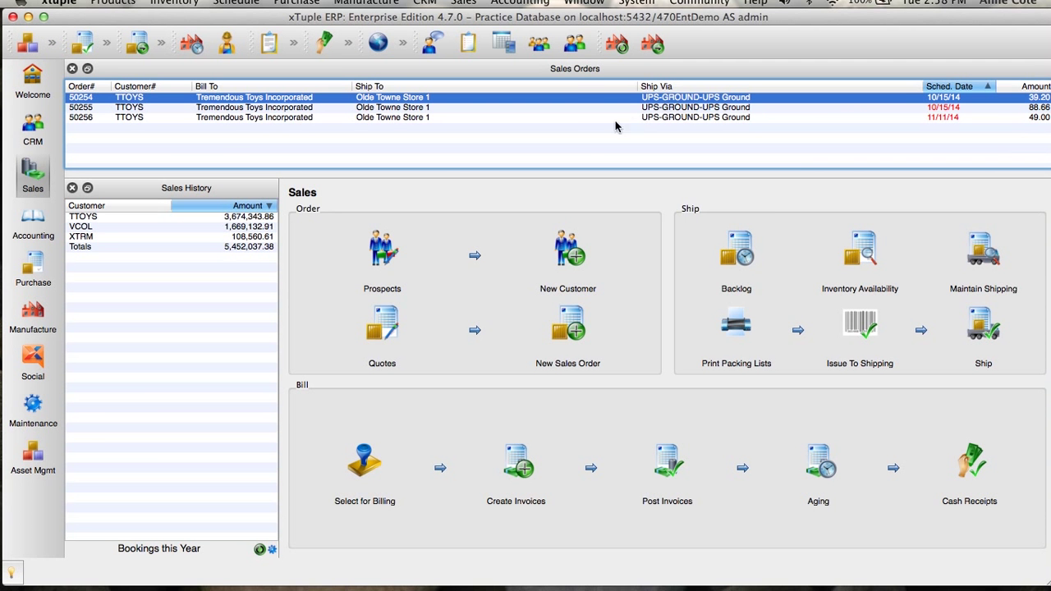
mouse_move(450, 130)
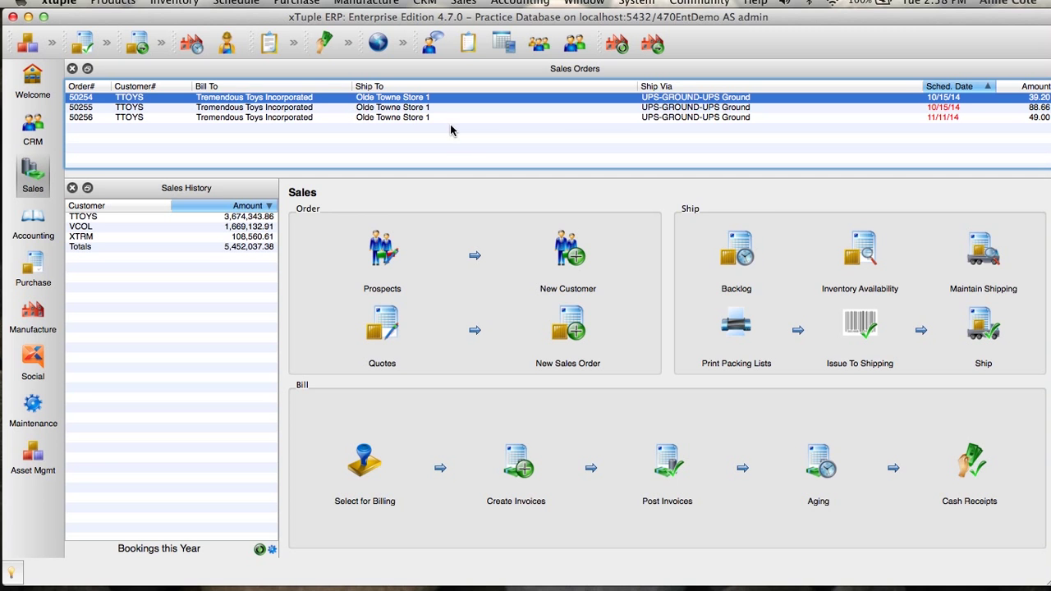